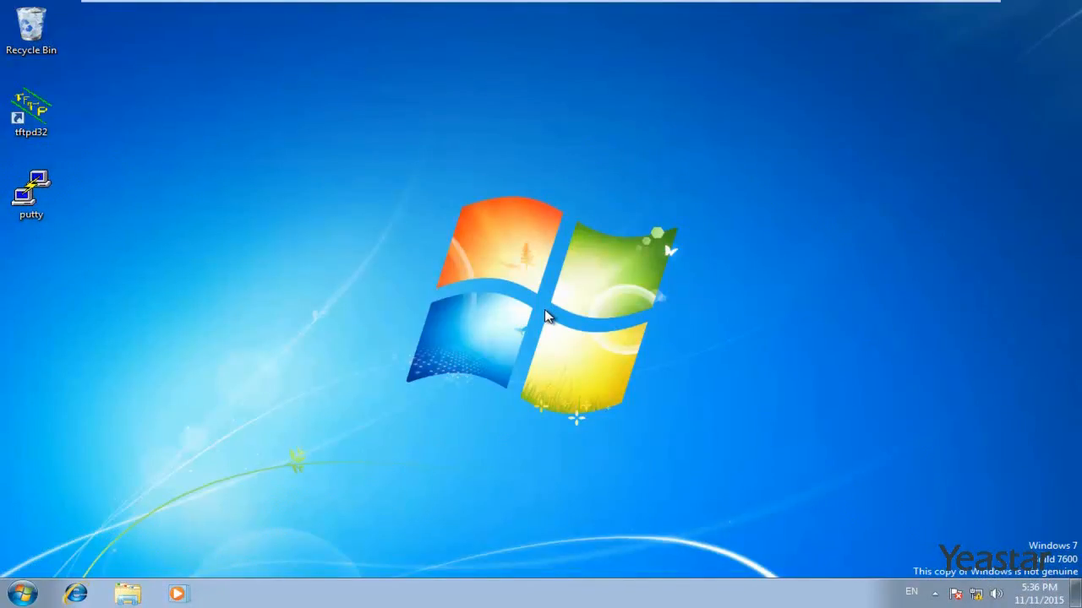
# Step: Give the PC static IPv4 192.168.5.100, mask 255.255.255.0, gateway 192.168.5.1, DNS 8.8.8.8
pyautogui.click(977, 593)
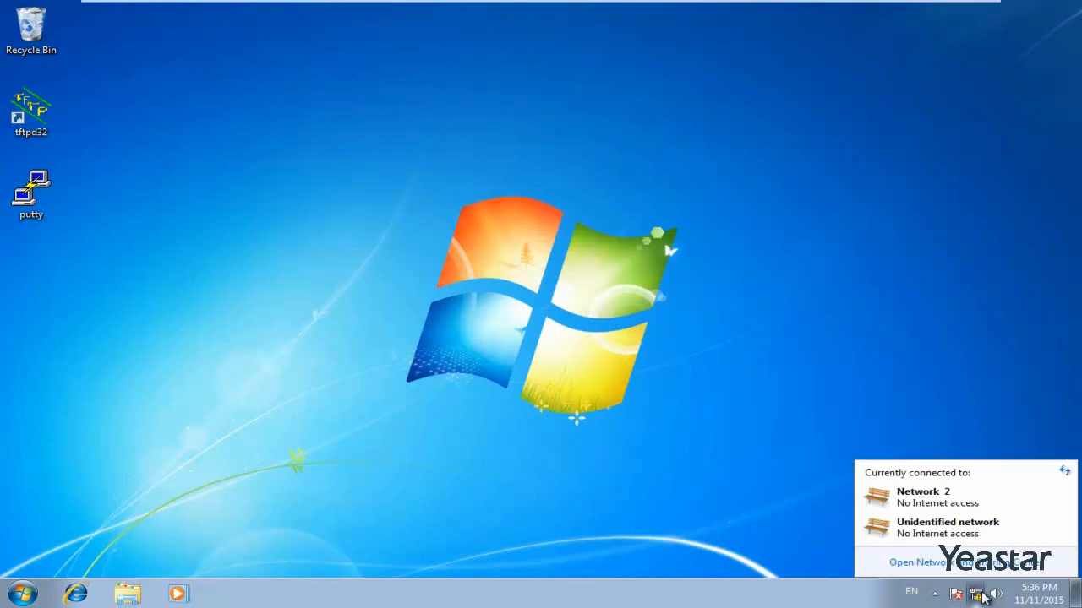
pyautogui.moveTo(917, 562)
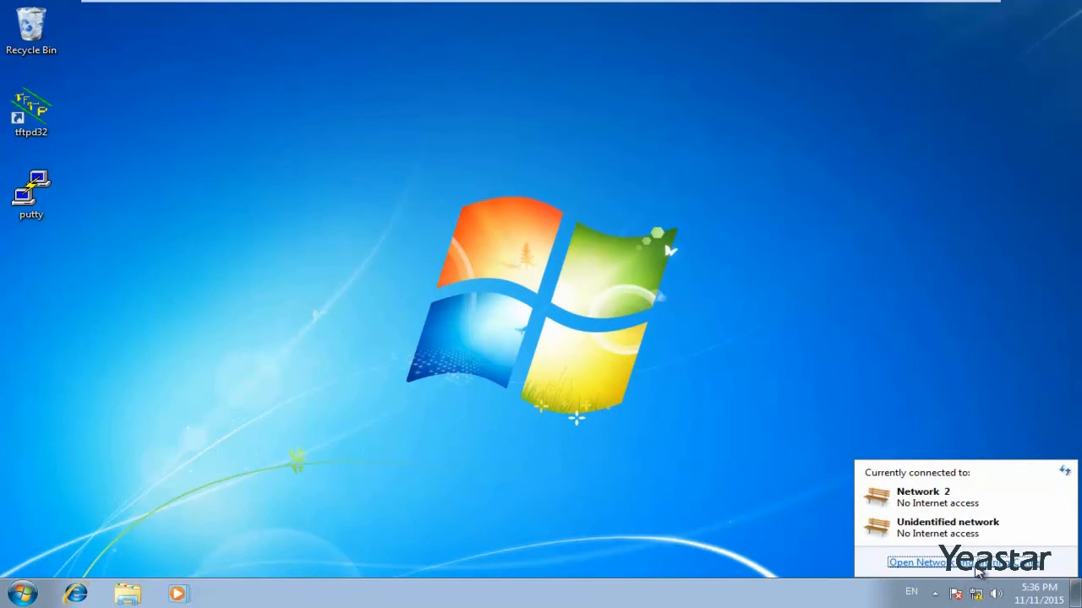
pyautogui.click(915, 561)
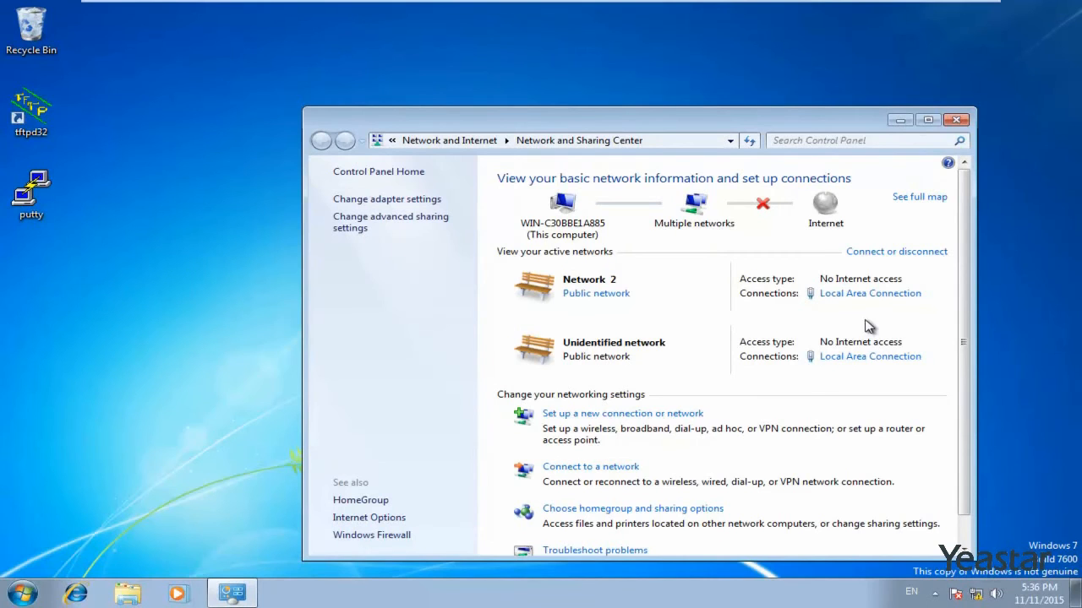
pyautogui.click(869, 293)
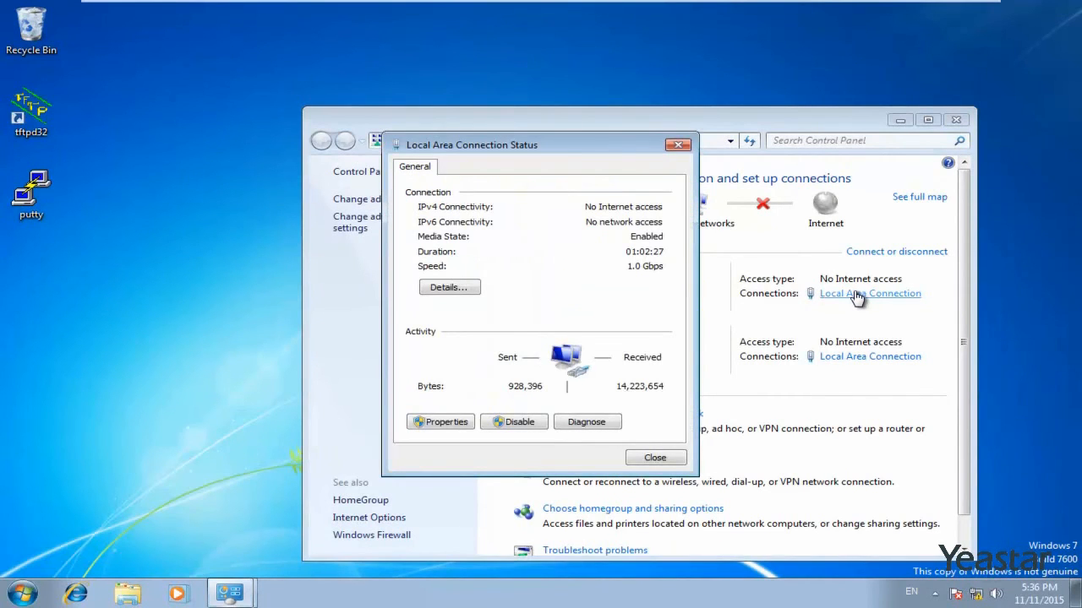
pyautogui.click(439, 422)
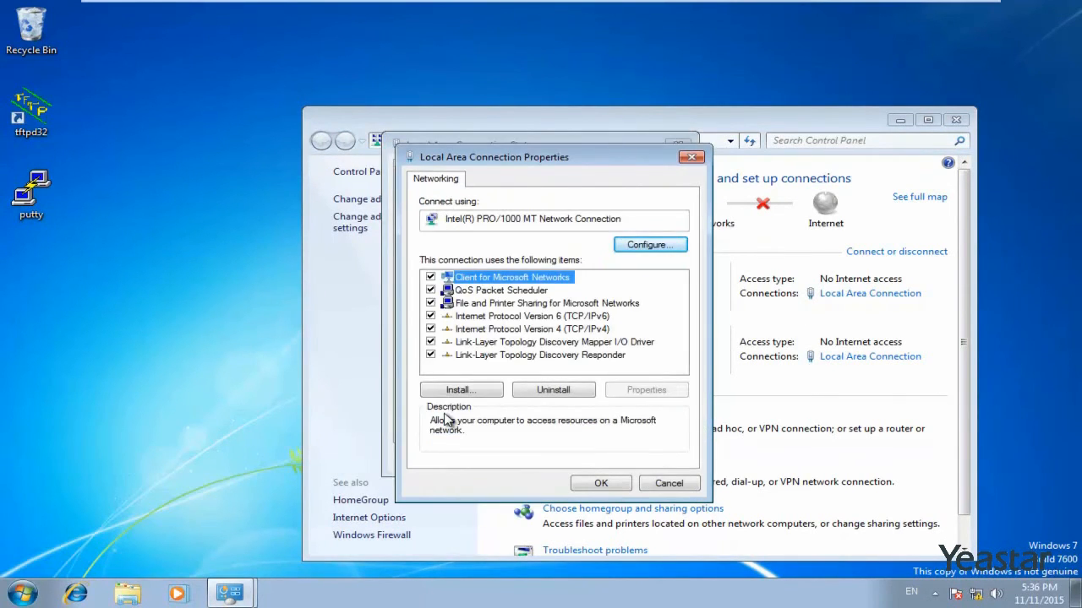
pyautogui.doubleClick(524, 328)
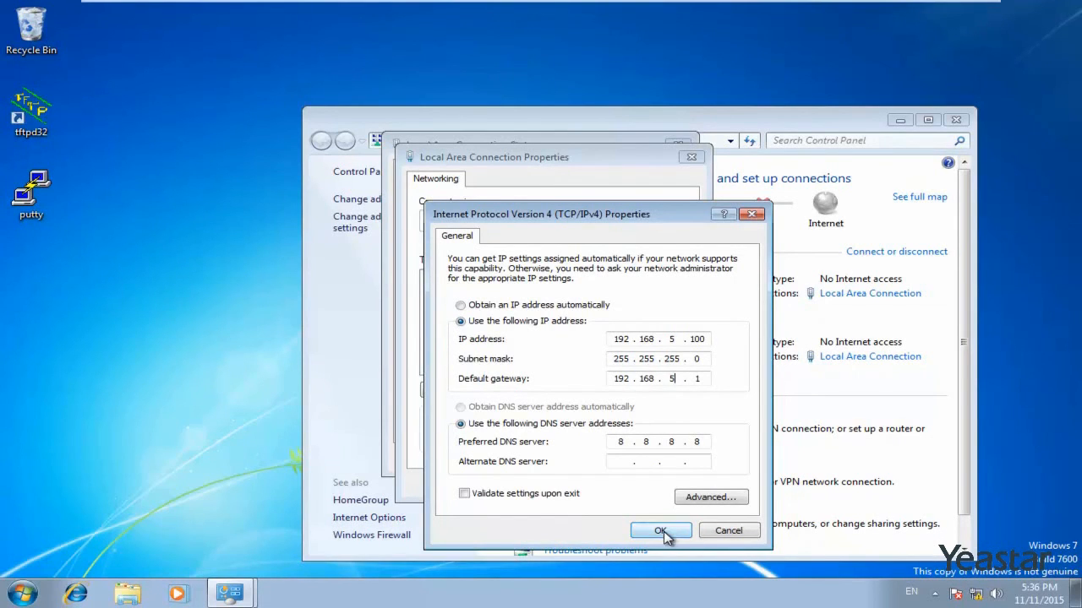
pyautogui.click(661, 530)
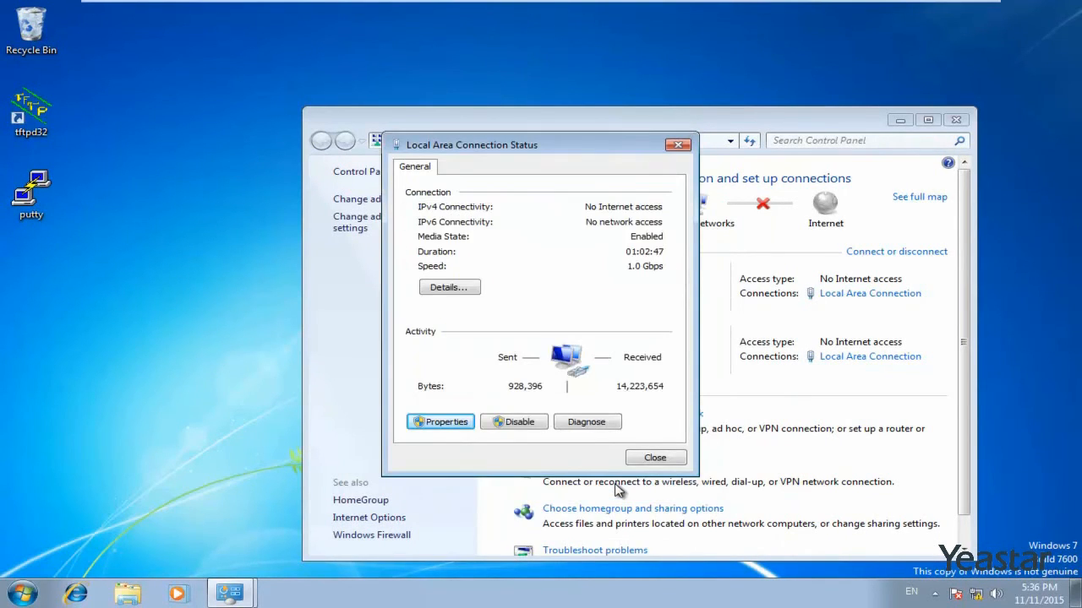
pyautogui.click(654, 457)
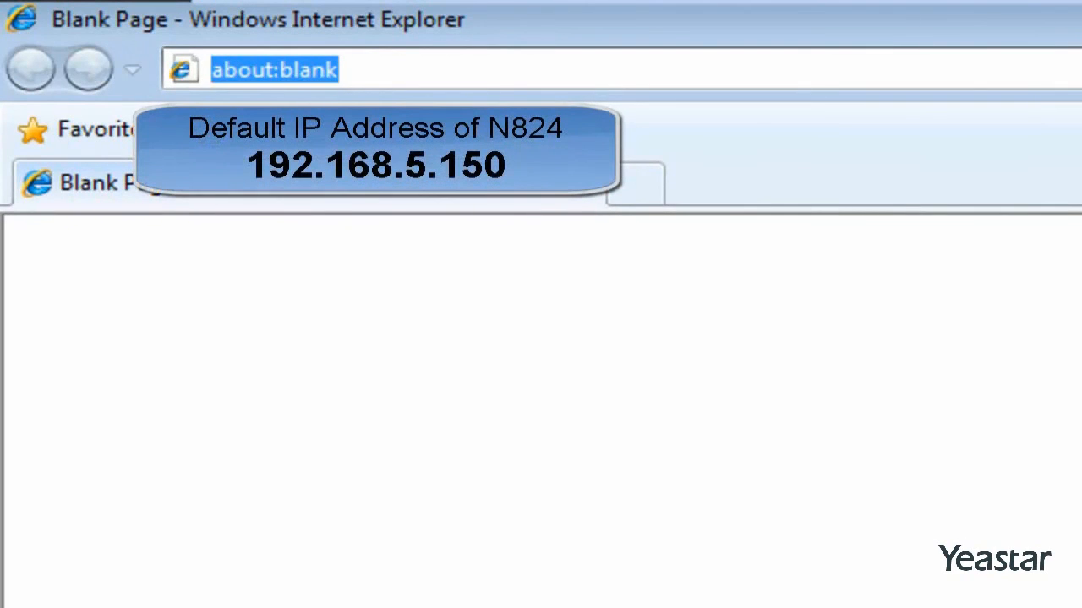
pyautogui.write('http')
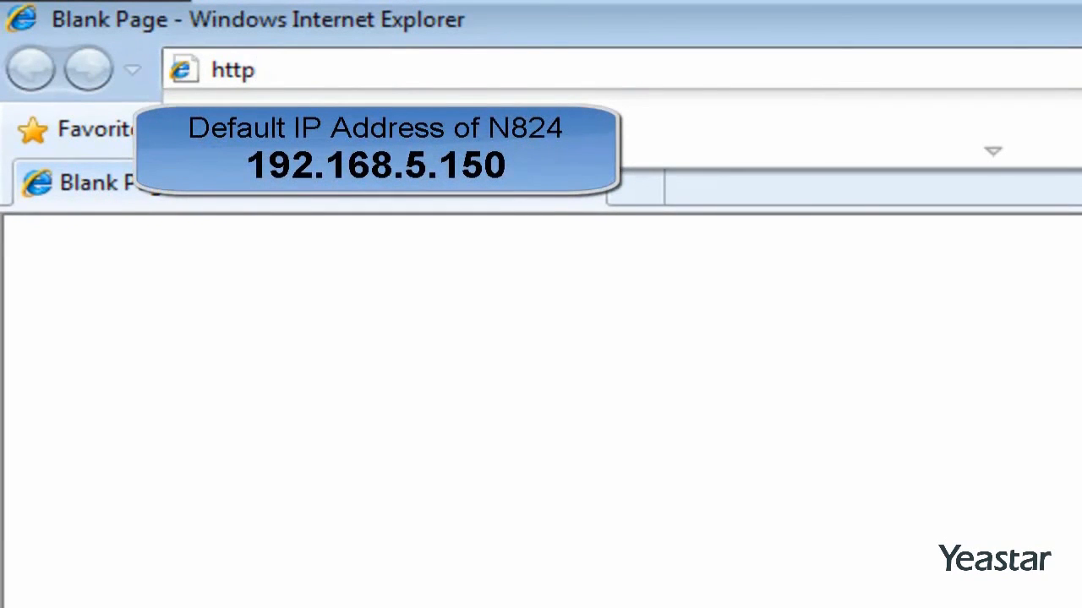
pyautogui.write('://192.168.5')
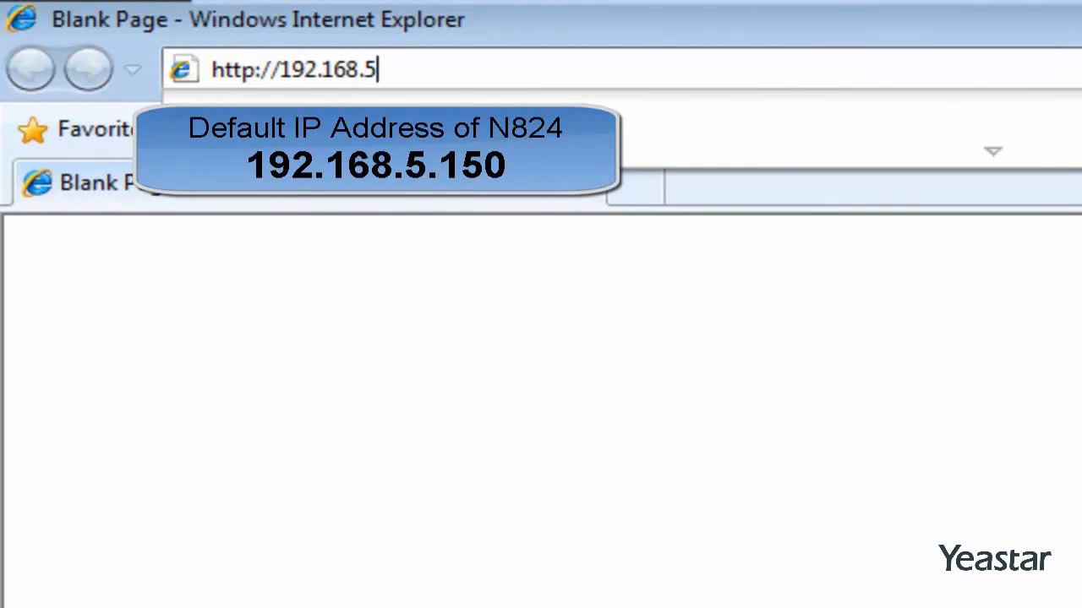
pyautogui.write('150/')
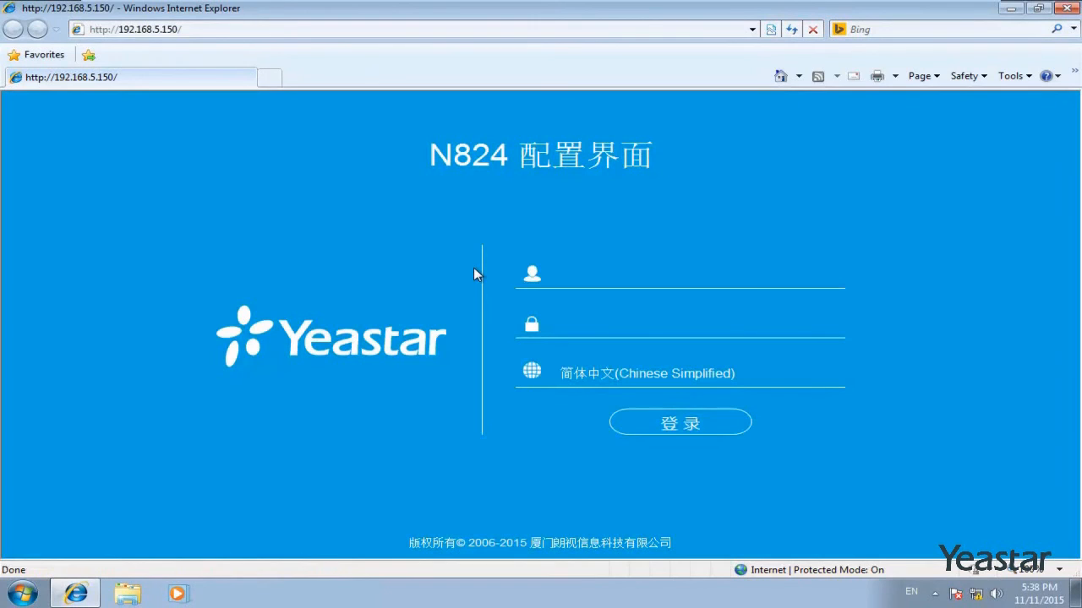
# Step: Log in as admin with the password, choosing English as the interface language
pyautogui.write('admin')
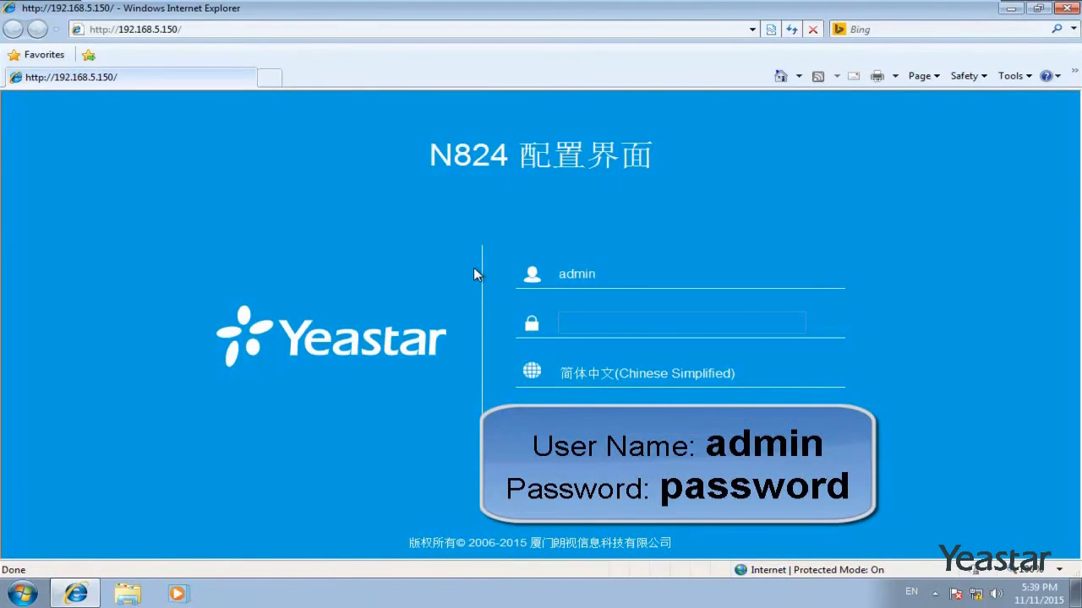
pyautogui.write('password')
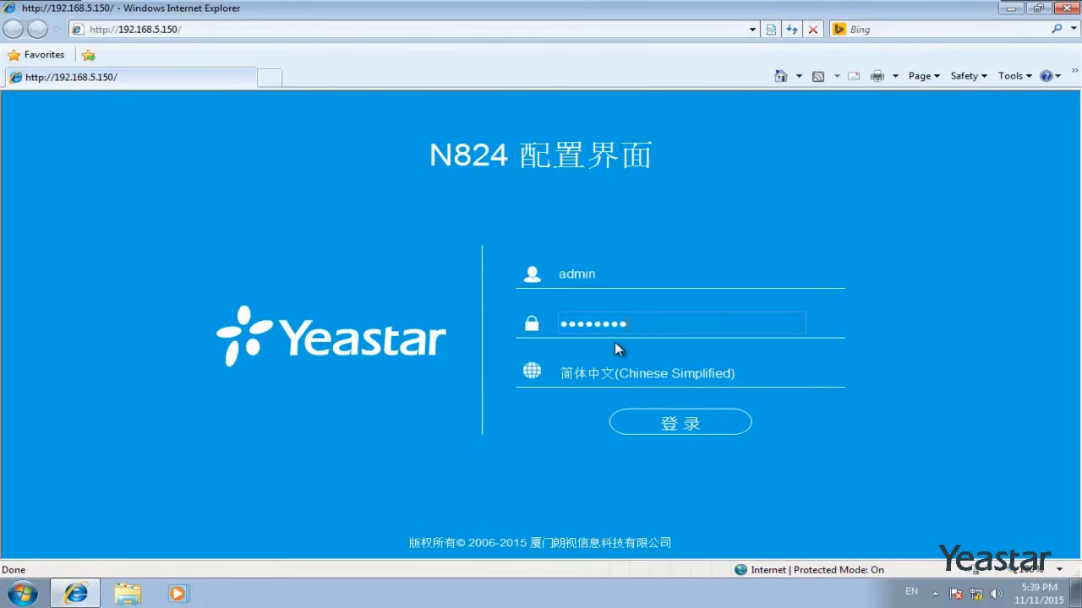
pyautogui.click(679, 373)
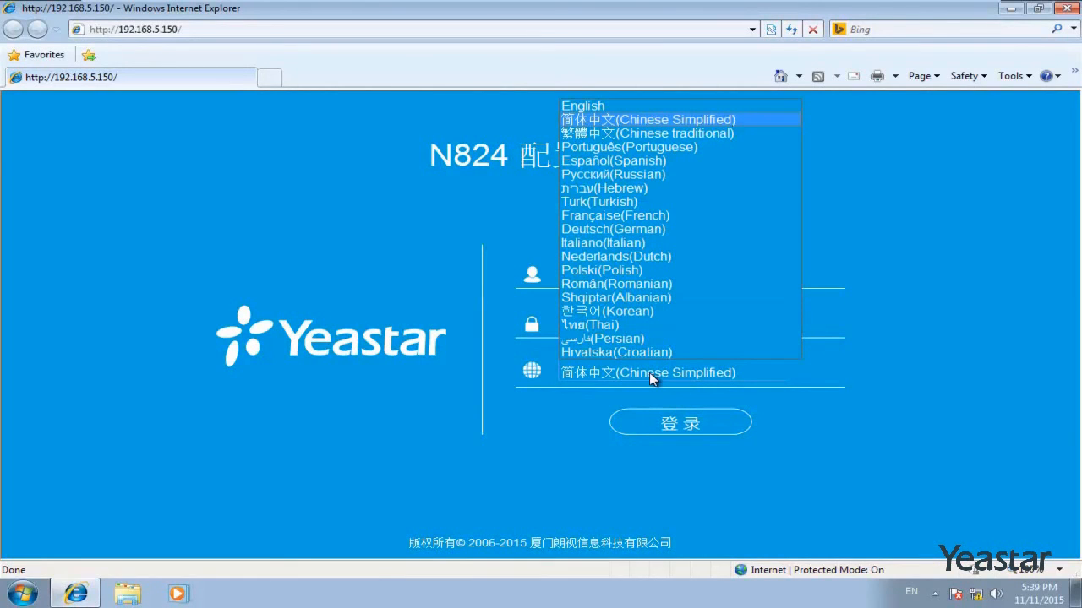
pyautogui.click(582, 106)
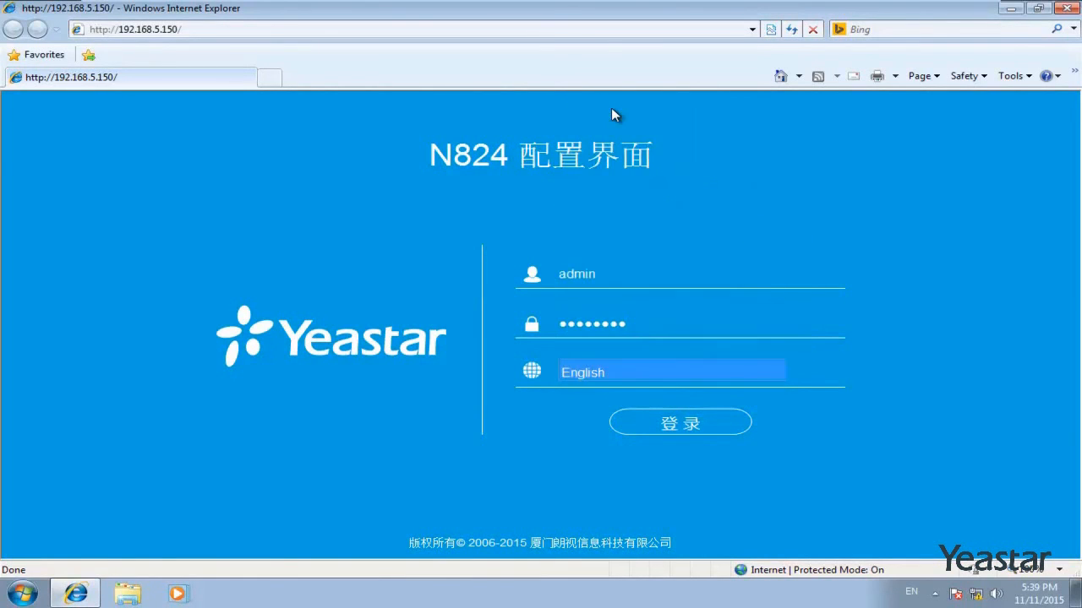
pyautogui.moveTo(681, 424)
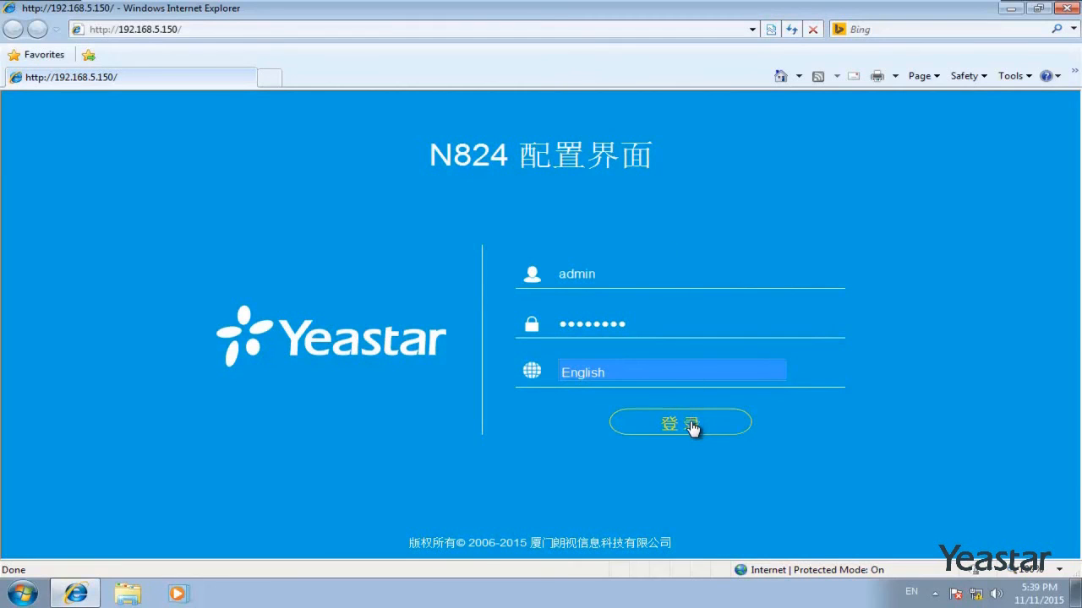
pyautogui.click(680, 422)
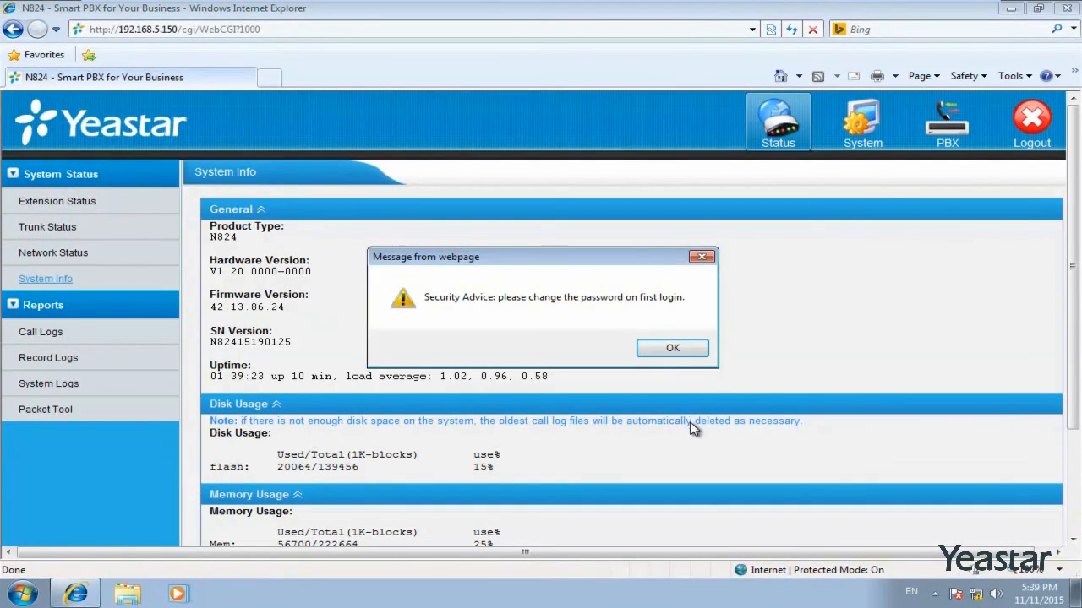
# Step: Dismiss the password advisory and save LAN IP 192.168.6.117 with gateway and DNS 192.168.6.1
pyautogui.click(672, 348)
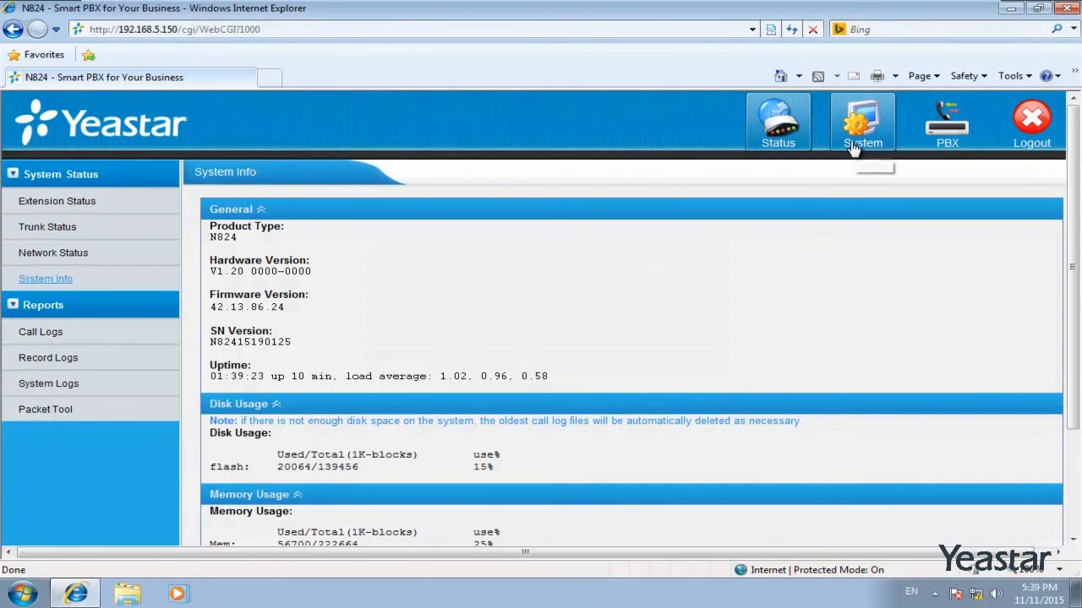
pyautogui.click(862, 122)
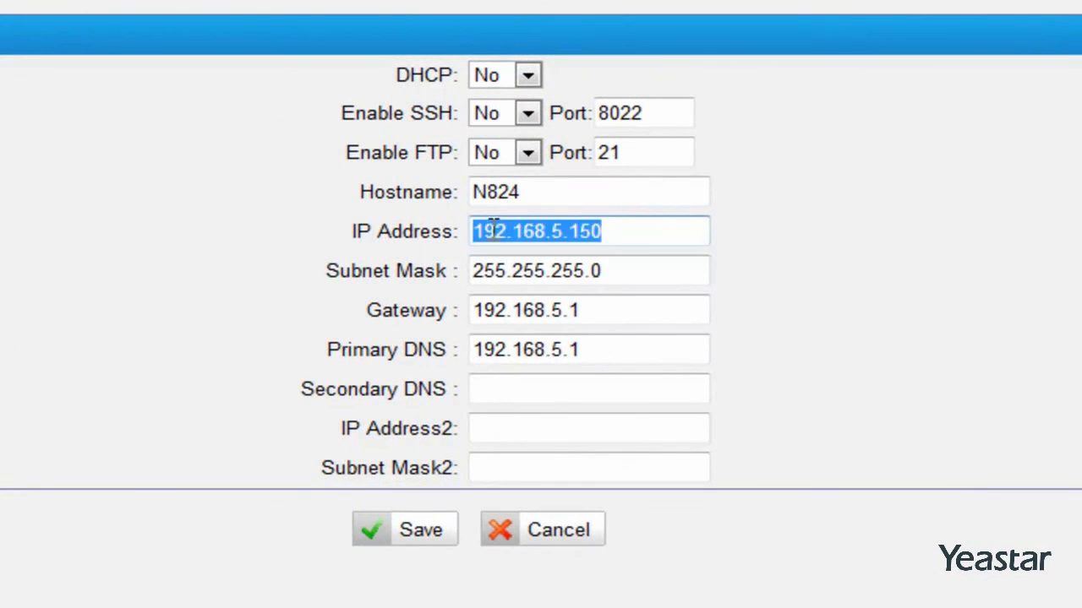
pyautogui.write('192.168')
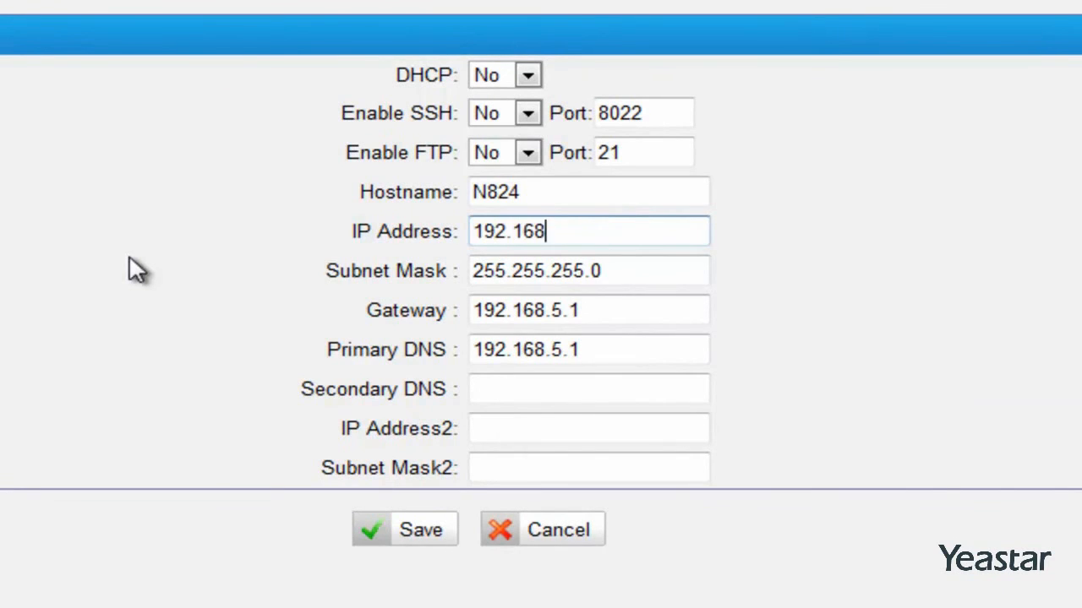
pyautogui.write('25')
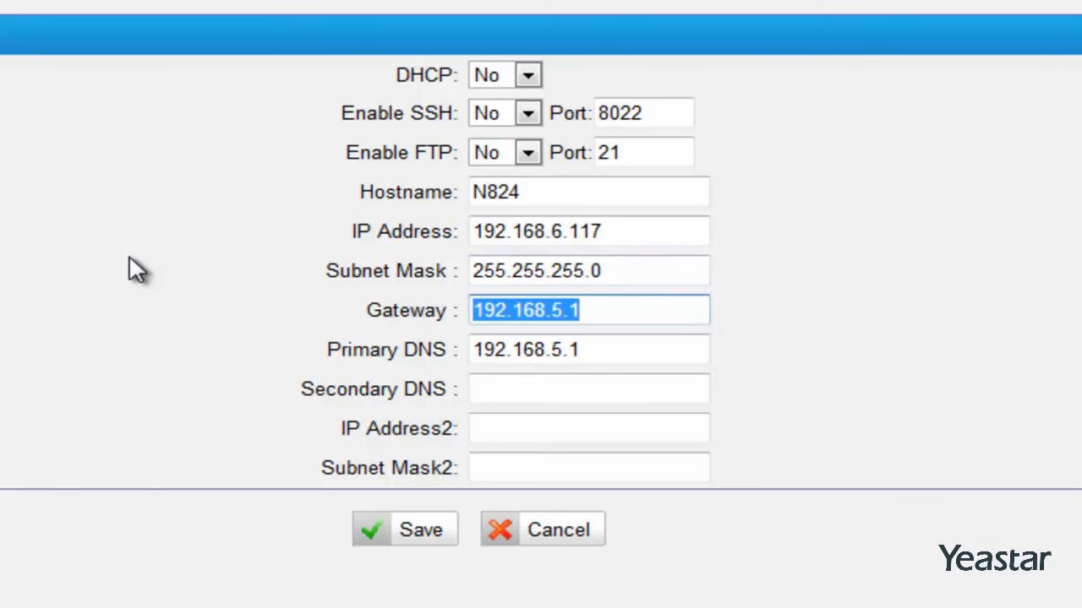
pyautogui.write('192.168.6')
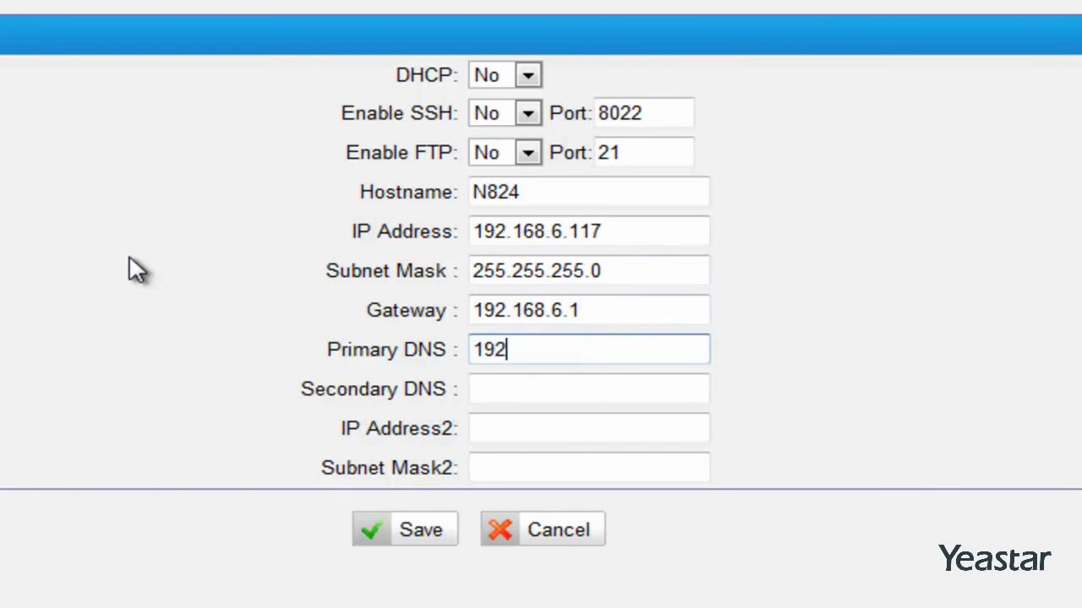
pyautogui.write('.168.6.1')
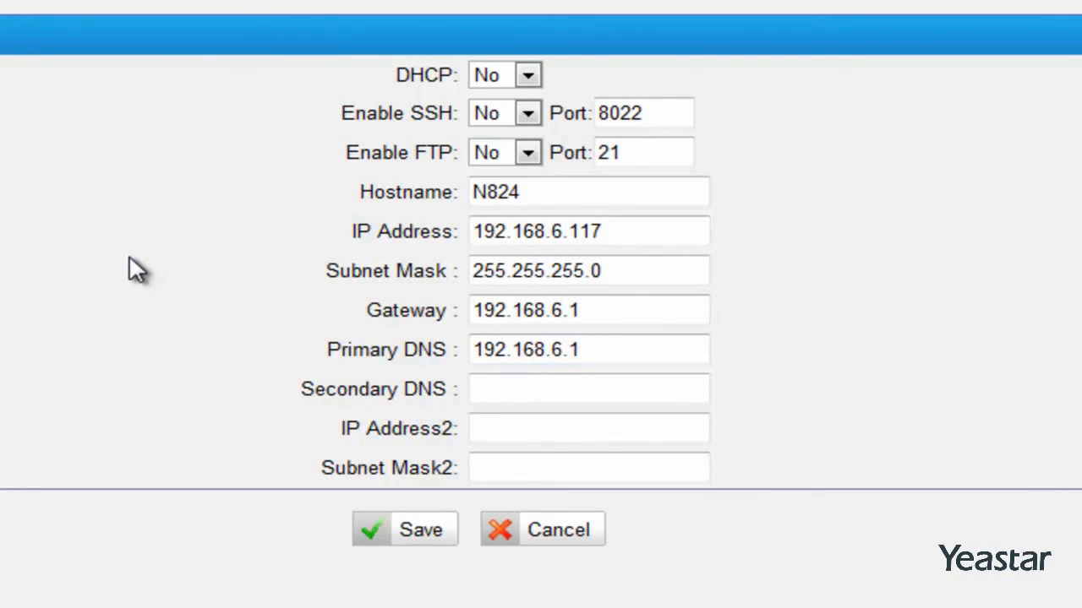
pyautogui.click(404, 529)
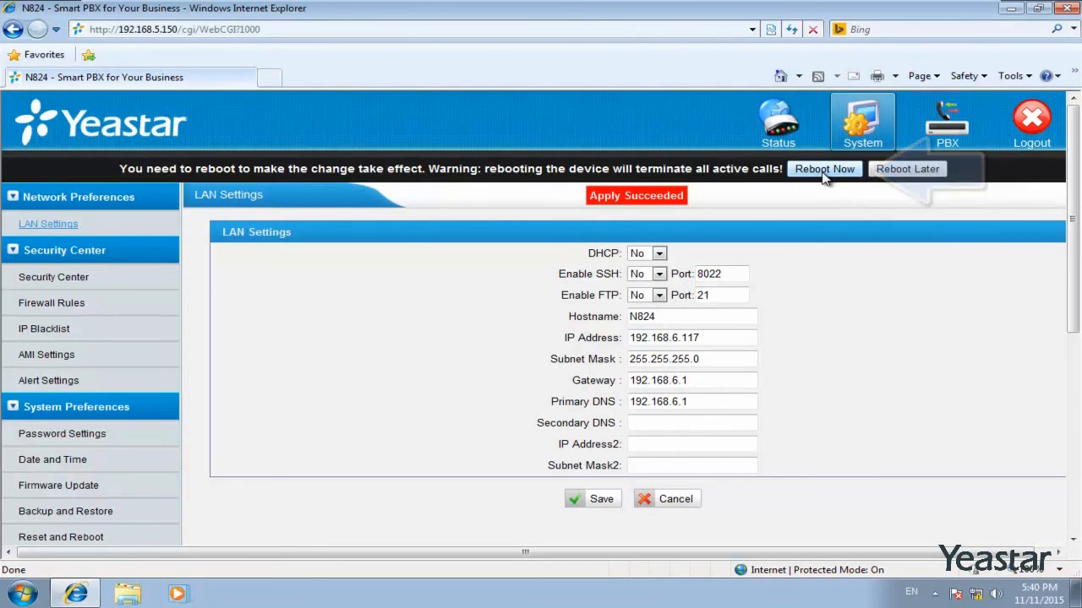
# Step: Reboot the PBX now and confirm the restart
pyautogui.click(824, 168)
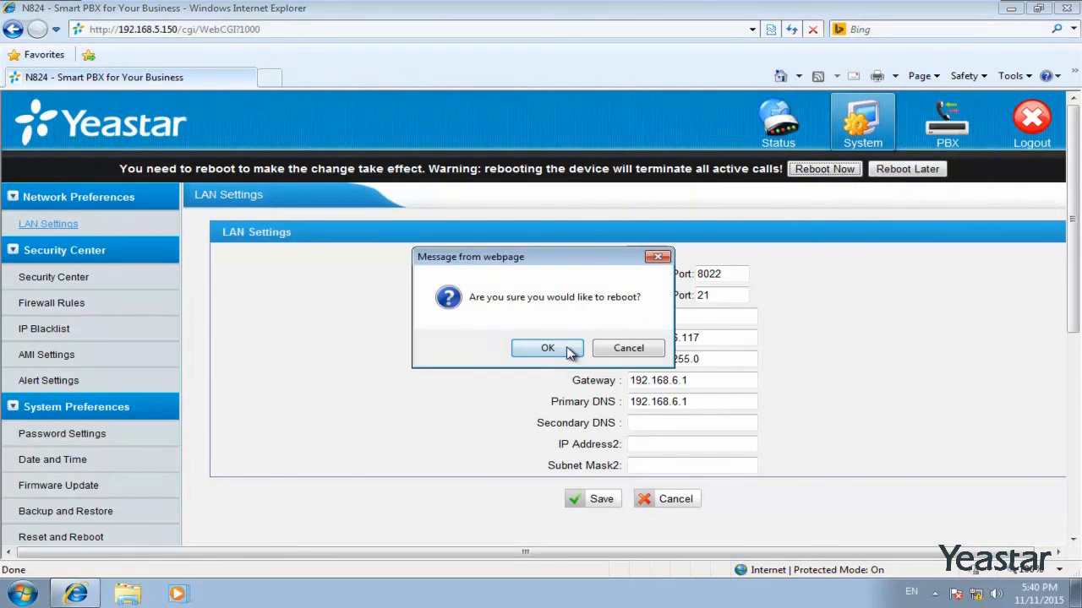
pyautogui.click(547, 348)
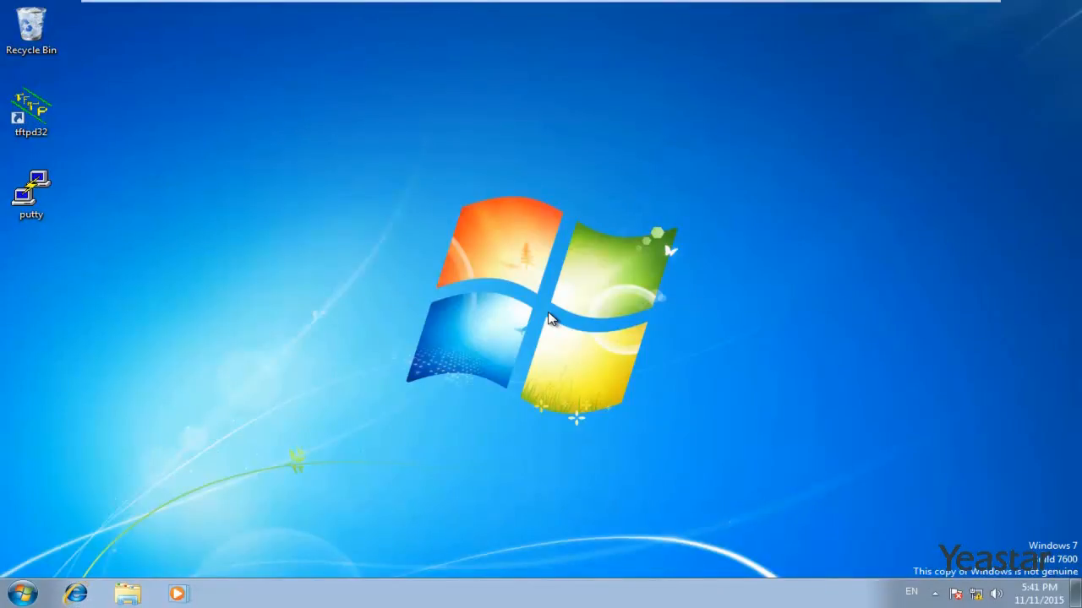
pyautogui.moveTo(971, 595)
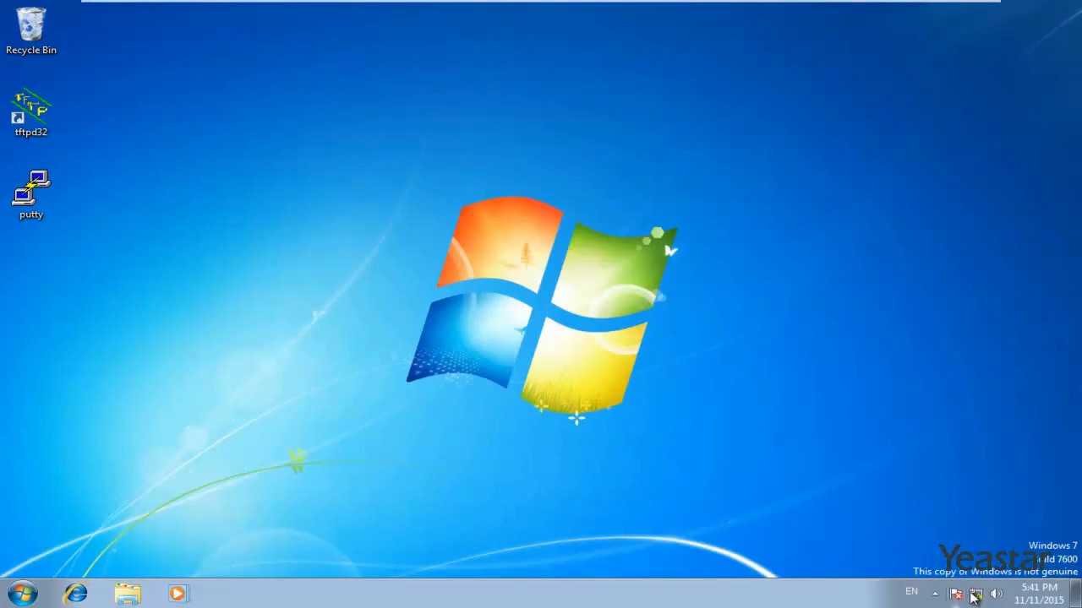
# Step: Change the PC's IPv4 address to 192.168.6.100 and its gateway to 192.168.6.1
pyautogui.click(975, 594)
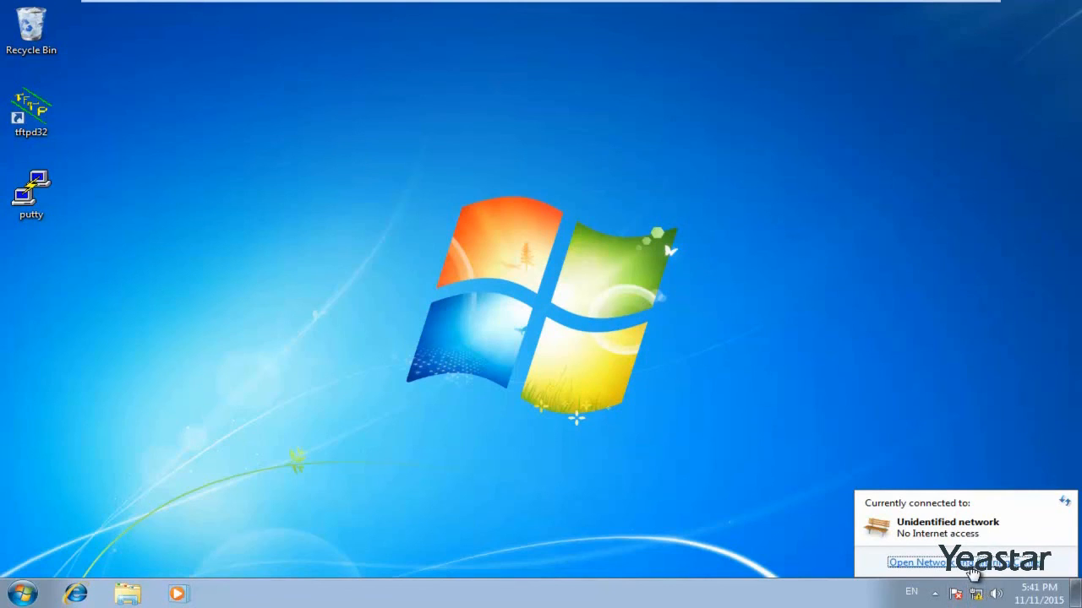
pyautogui.click(915, 562)
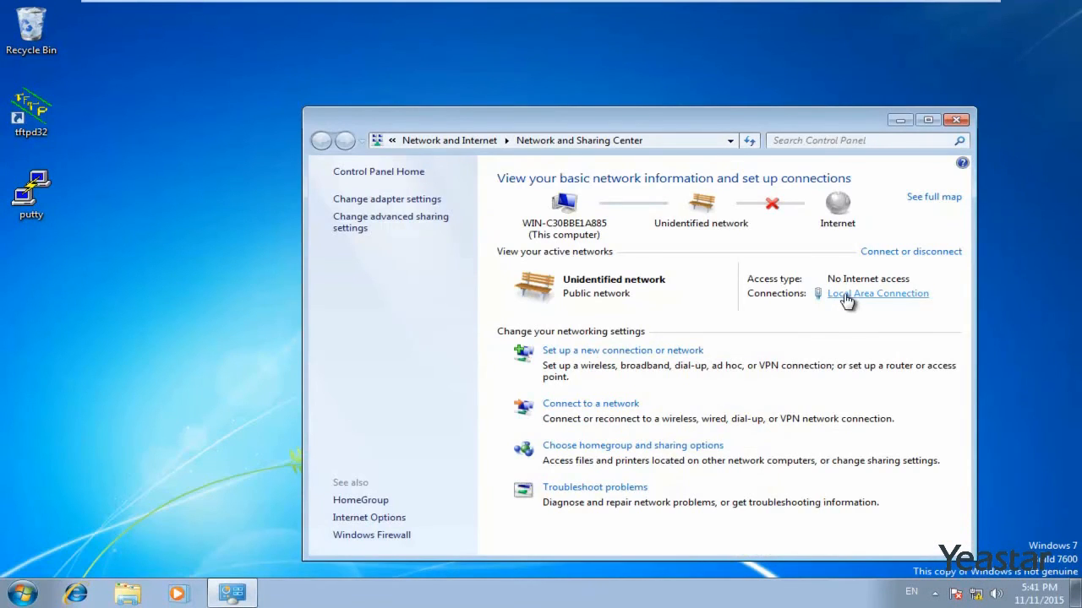
pyautogui.click(878, 293)
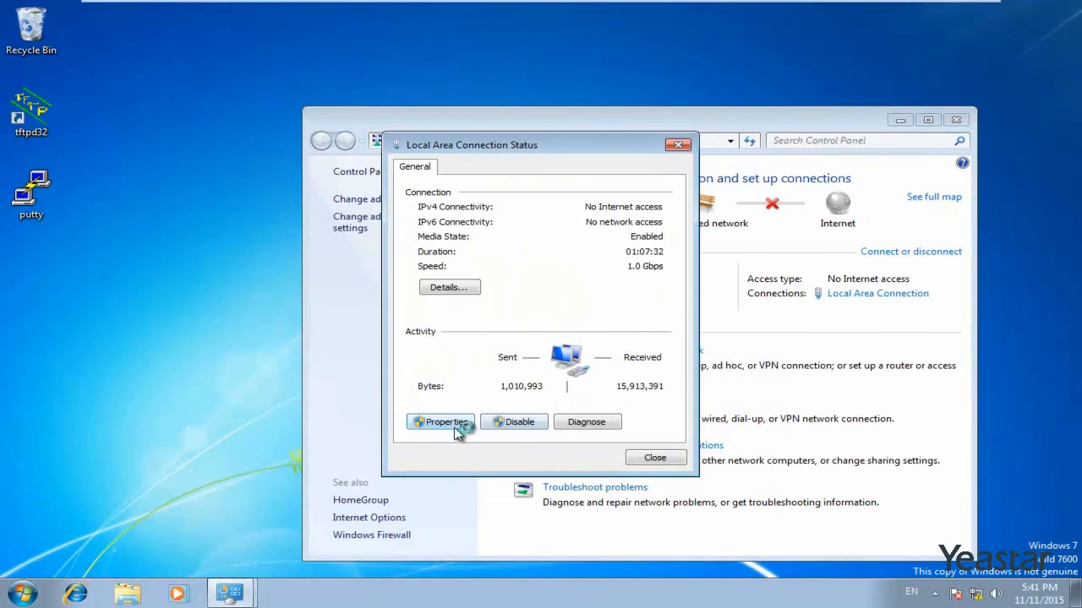
pyautogui.click(439, 421)
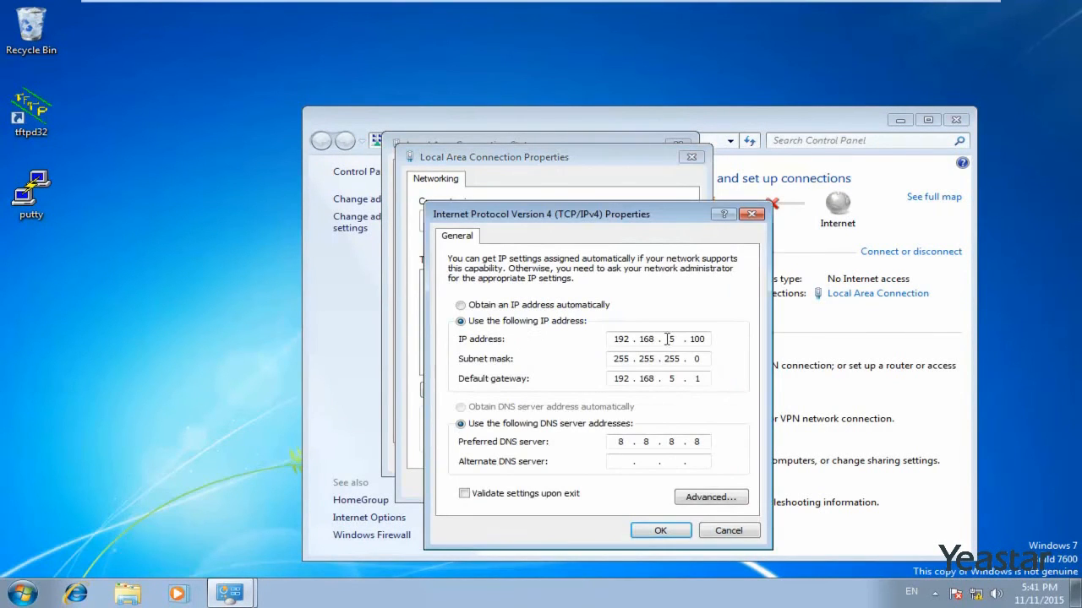
pyautogui.write('6')
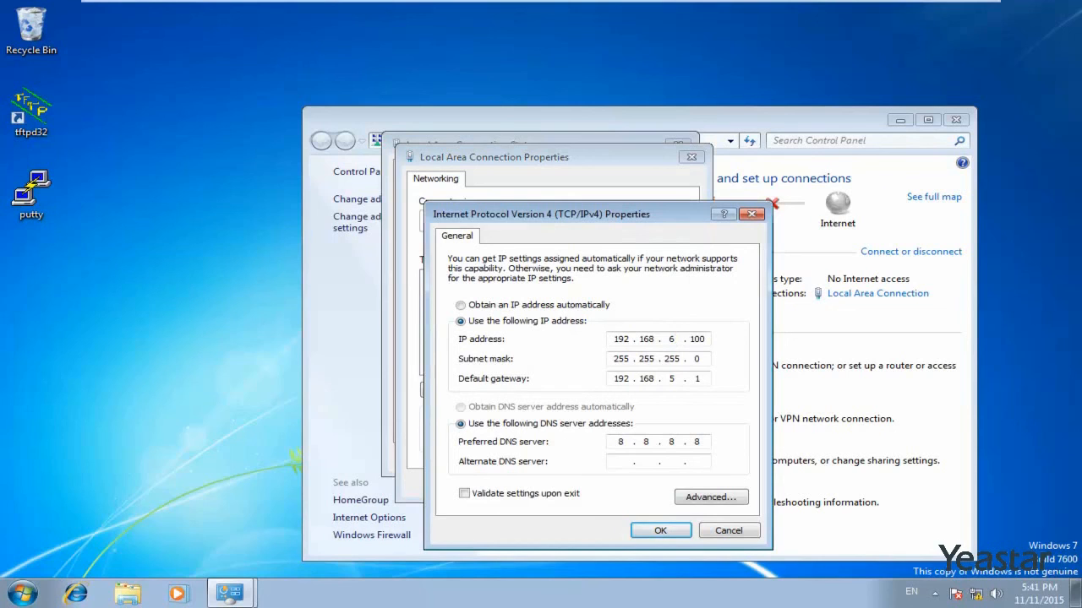
pyautogui.click(672, 378)
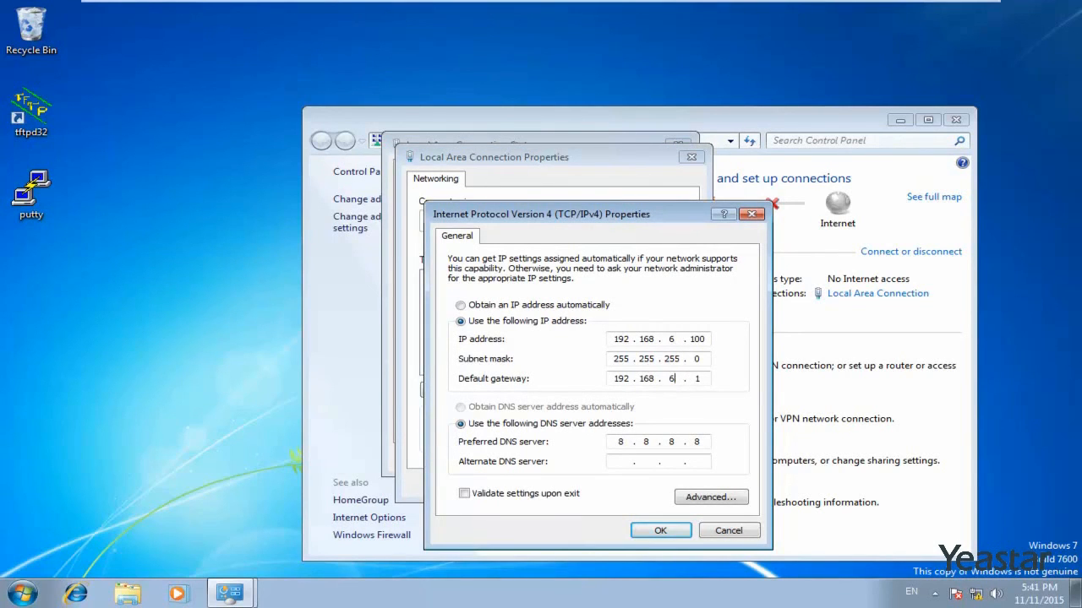
pyautogui.click(660, 530)
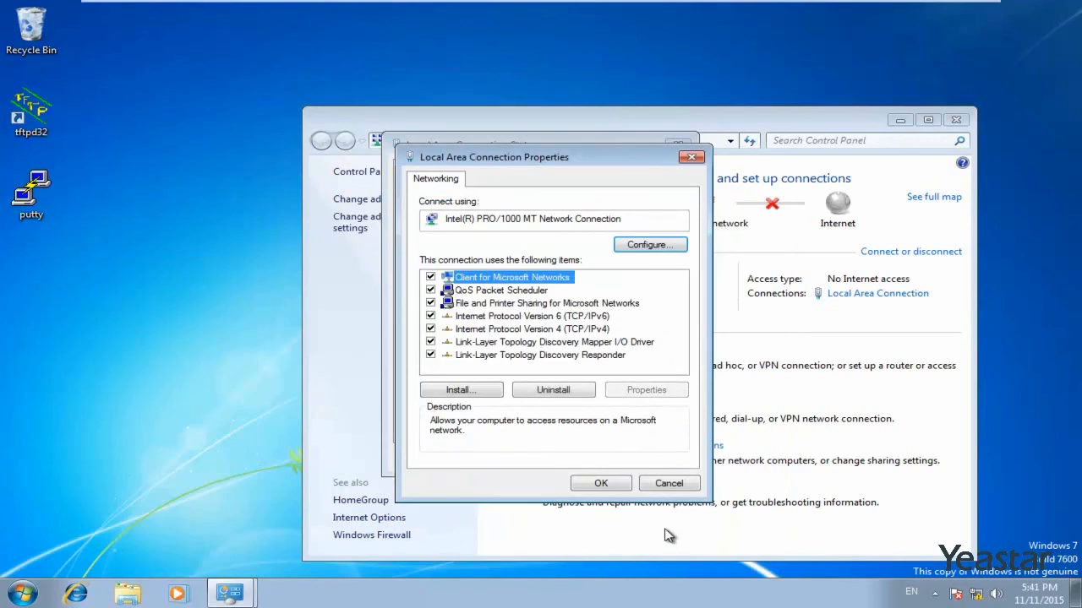
pyautogui.click(669, 482)
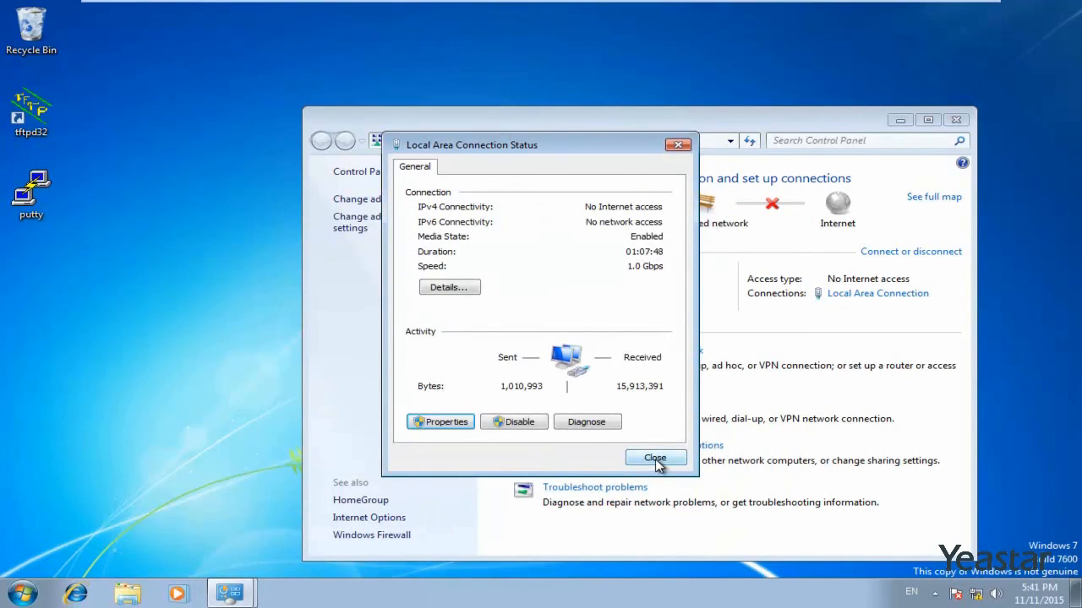
pyautogui.click(655, 457)
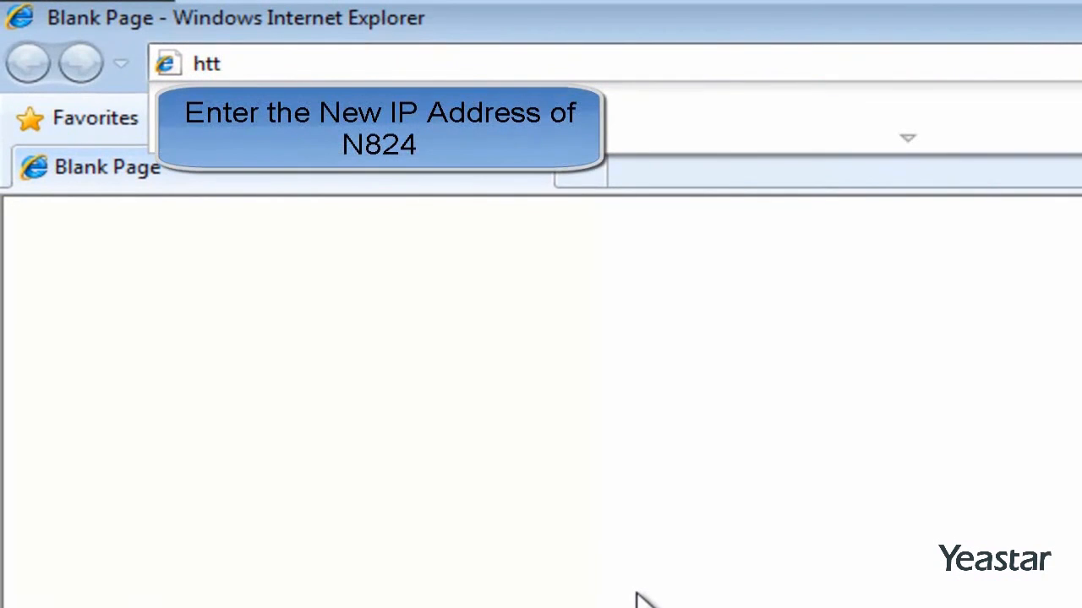
pyautogui.write('p://')
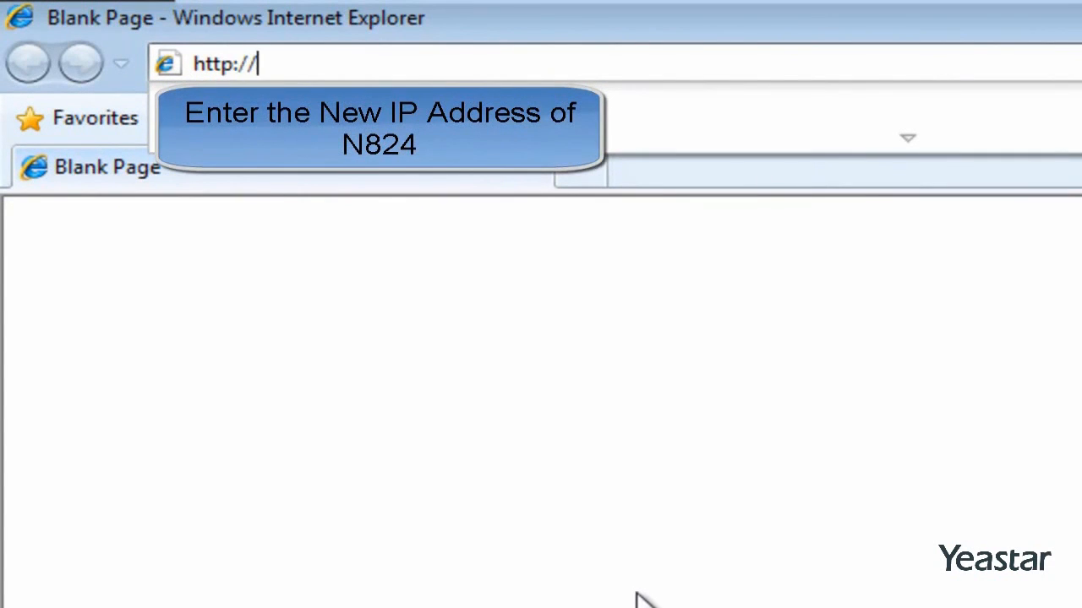
pyautogui.write('192.168')
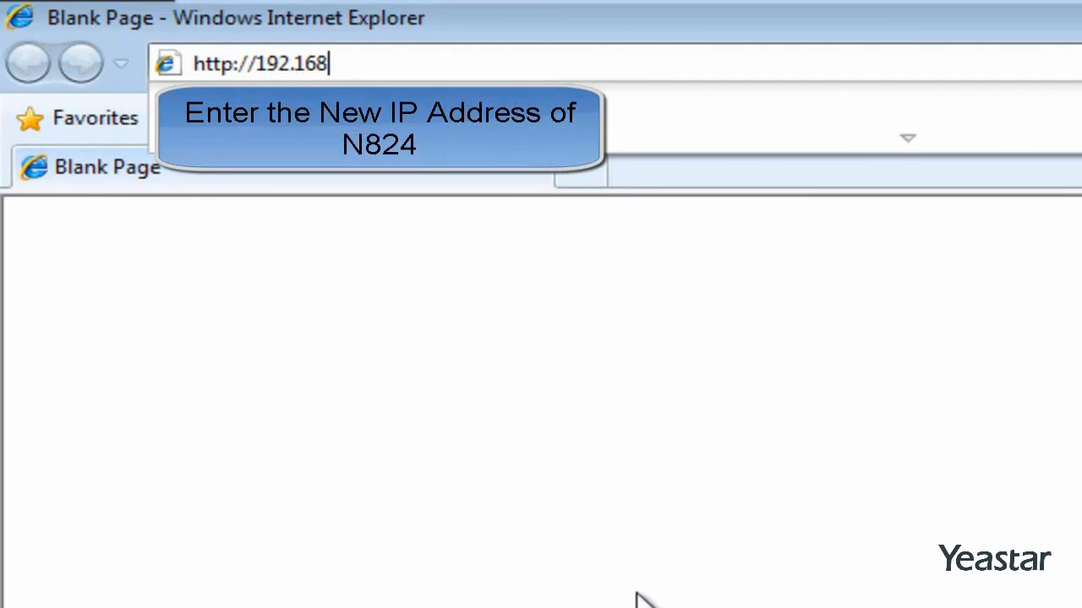
pyautogui.write('.6.117')
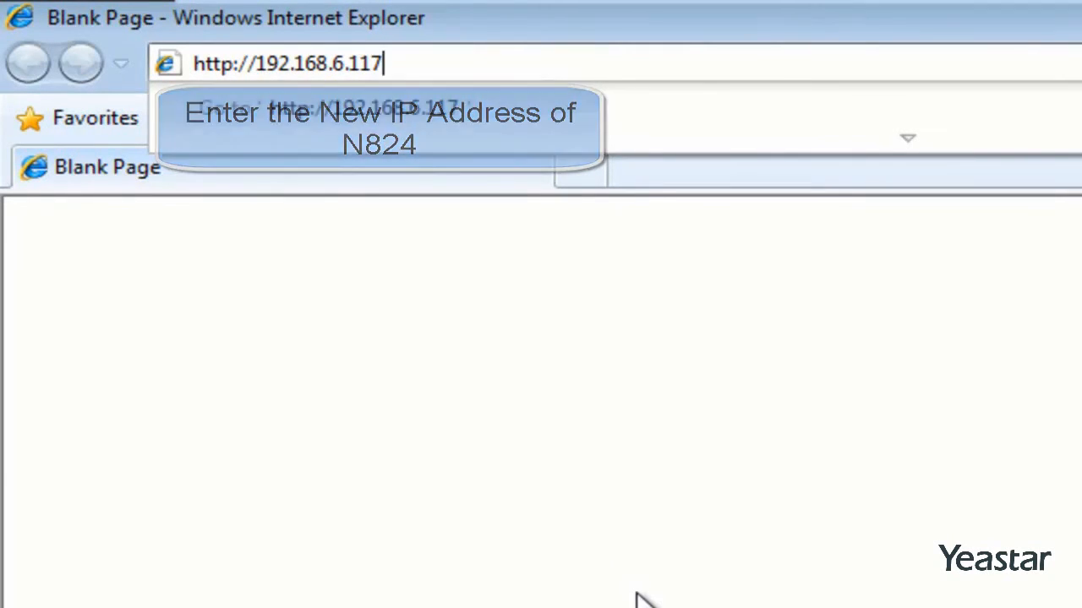
pyautogui.press('Enter')
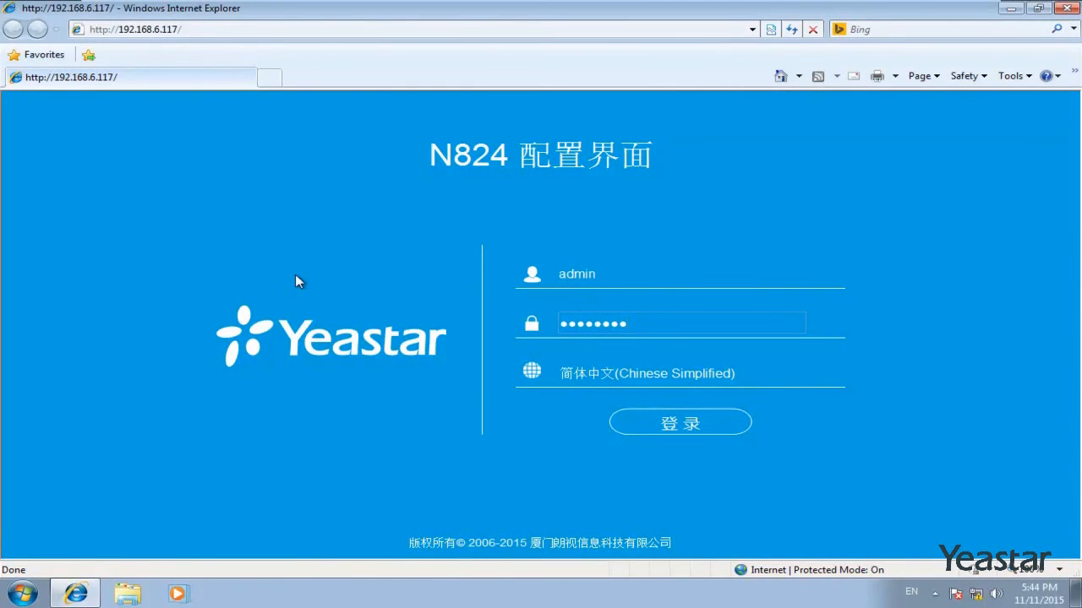
# Step: Log in to the N824 with English as the interface language
pyautogui.click(678, 373)
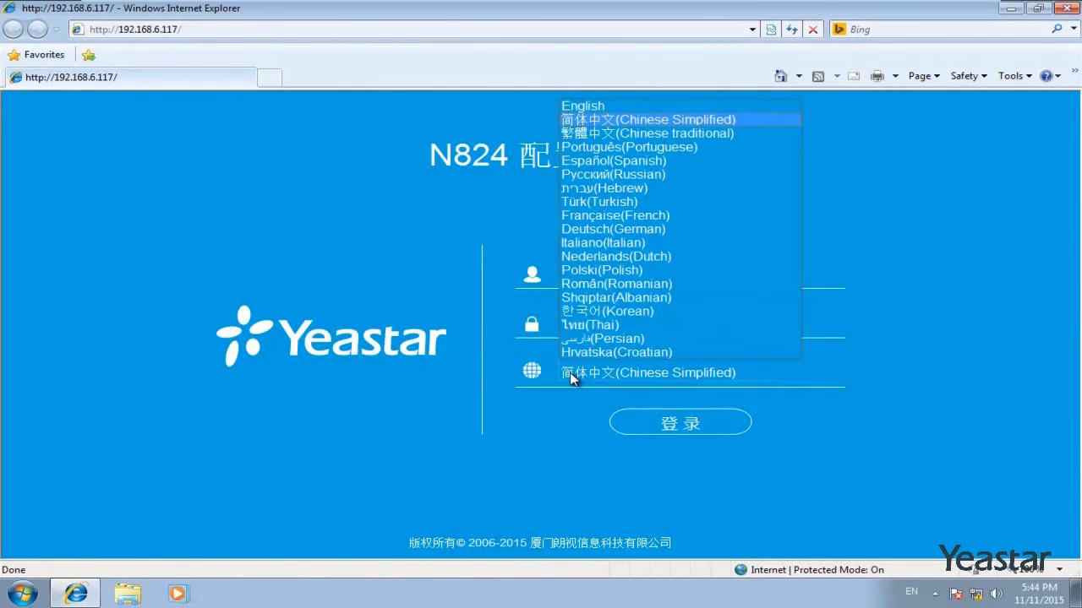
pyautogui.click(582, 105)
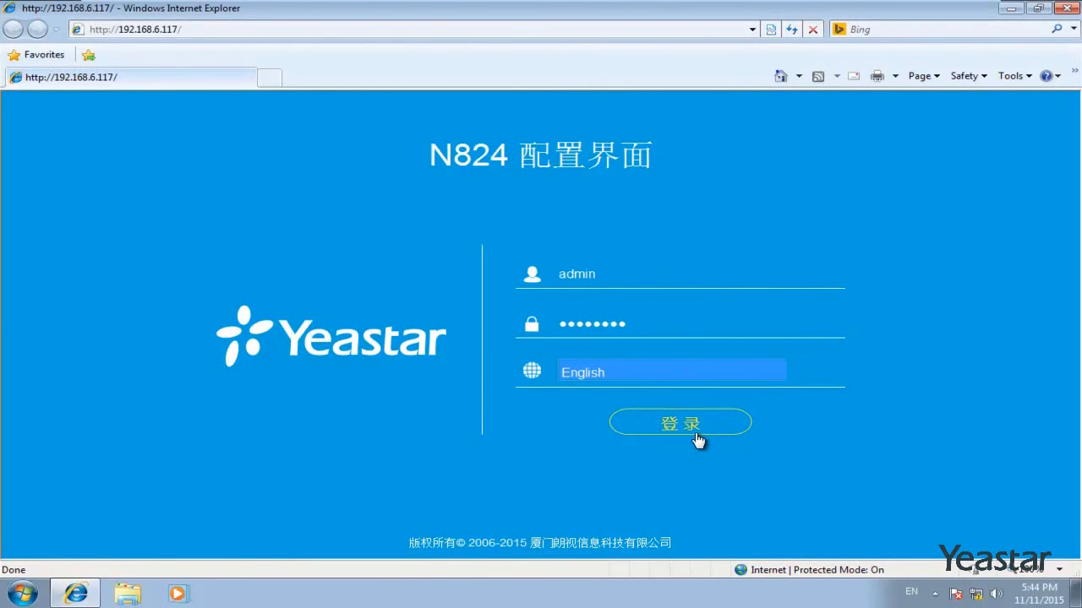
pyautogui.click(679, 423)
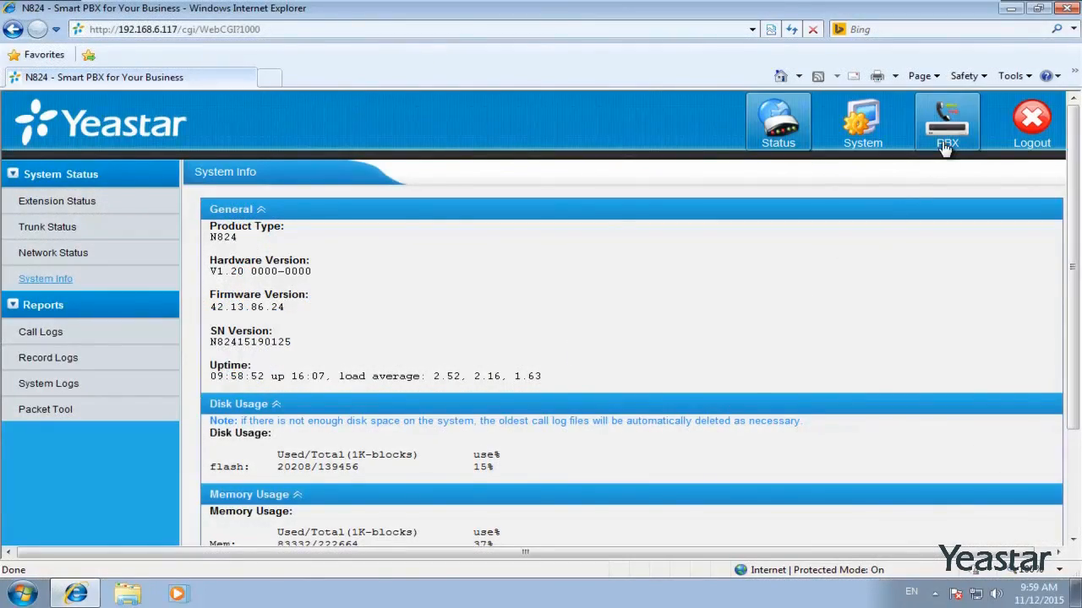
# Step: Go to PBX > Basic Settings > General Preferences
pyautogui.click(946, 121)
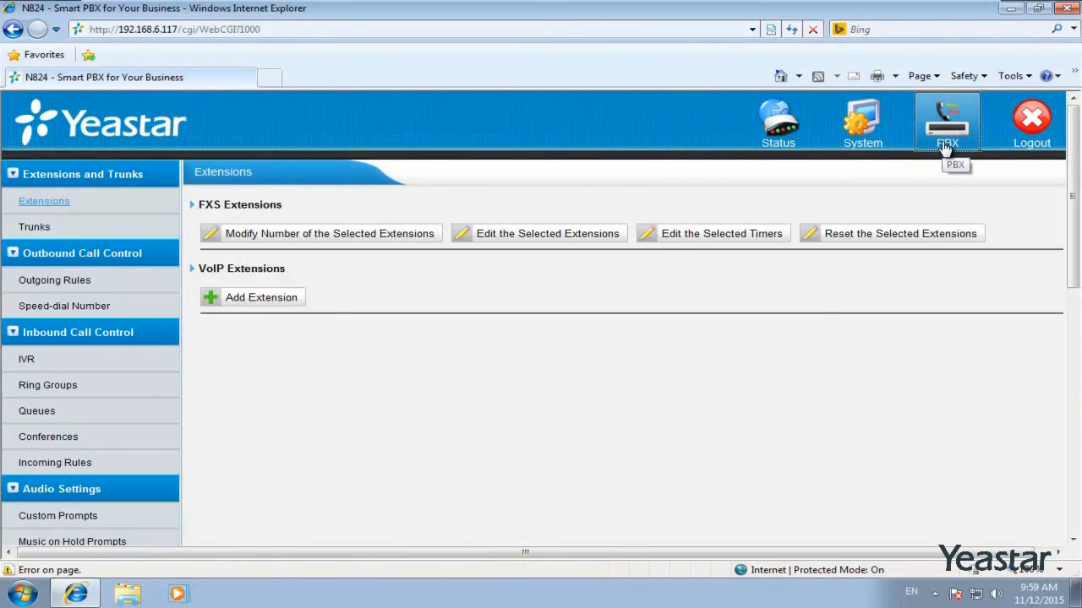
pyautogui.scroll(-3)
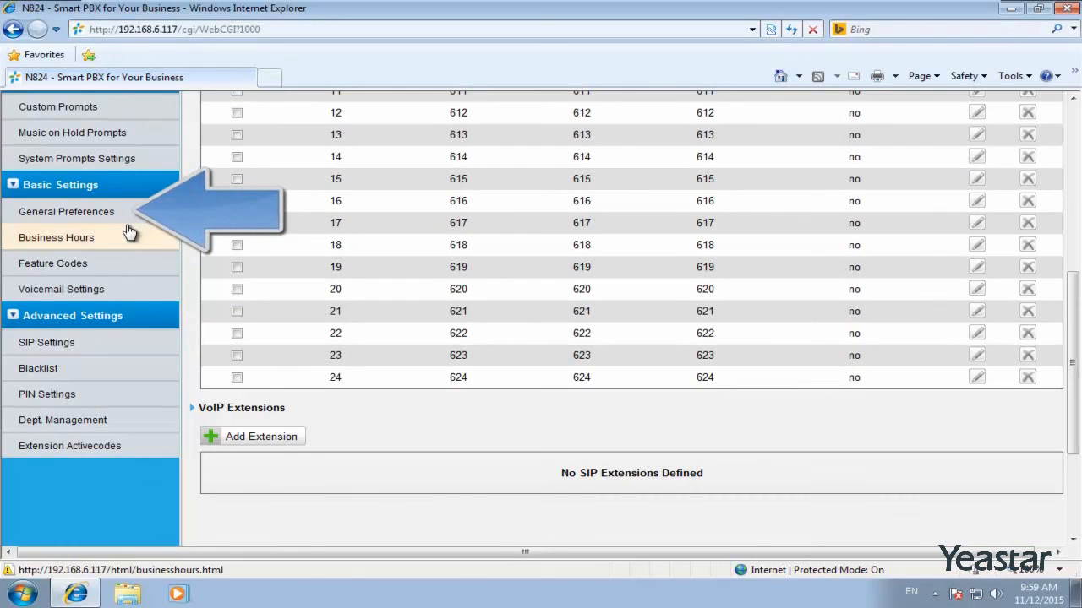
pyautogui.click(65, 212)
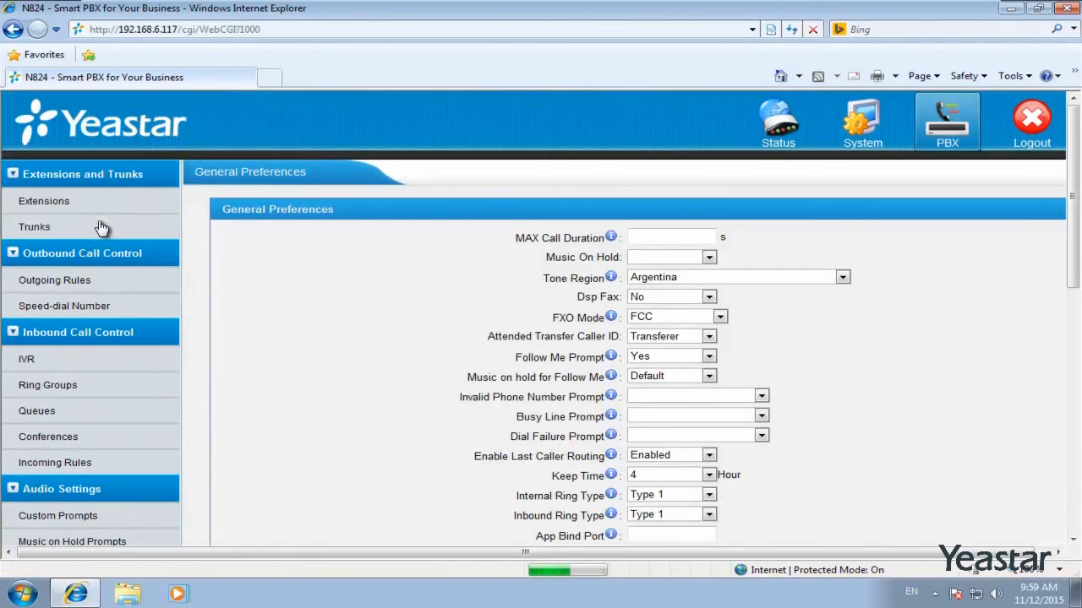
# Step: Set the User Extensions range to 8001–8040, then save and apply the changes
pyautogui.scroll(-3)
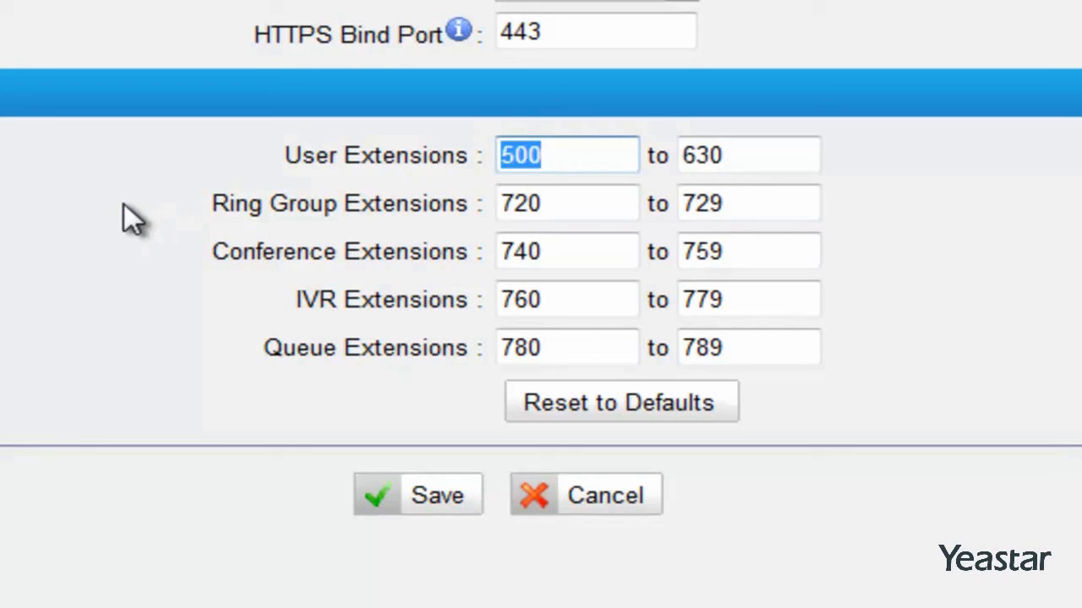
pyautogui.write('8')
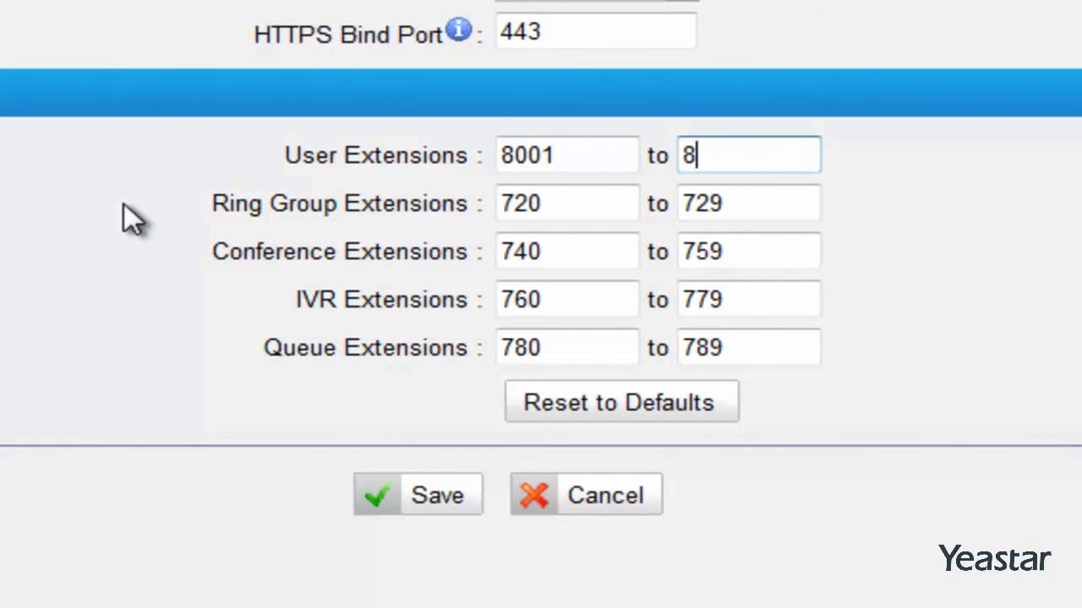
pyautogui.write('040')
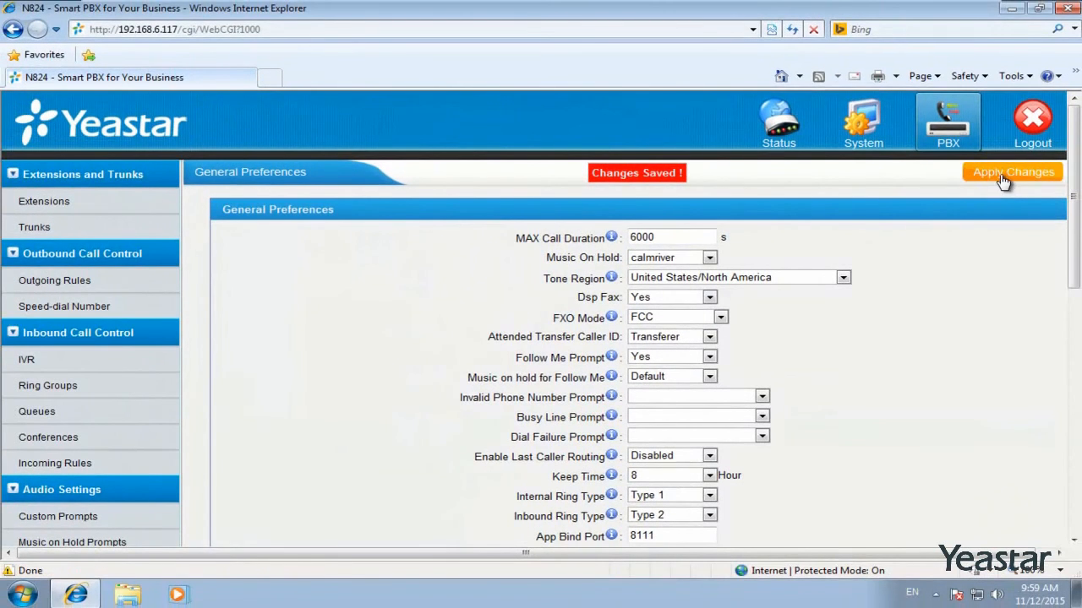
pyautogui.click(1012, 172)
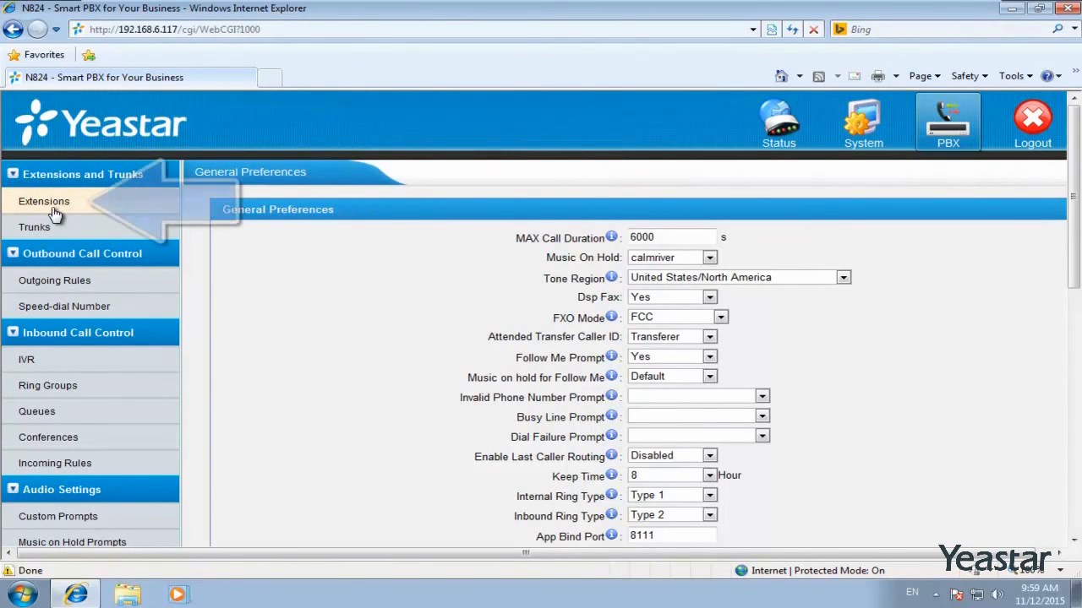
# Step: Open the FXS Extensions list and cancel an edit of port 1's extension
pyautogui.click(44, 202)
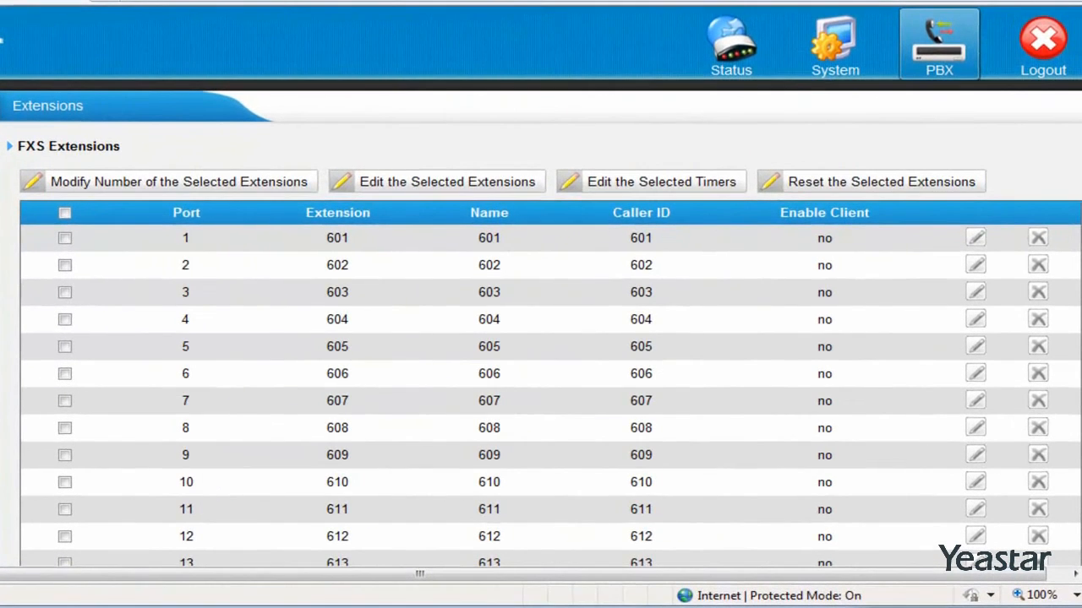
pyautogui.moveTo(802, 230)
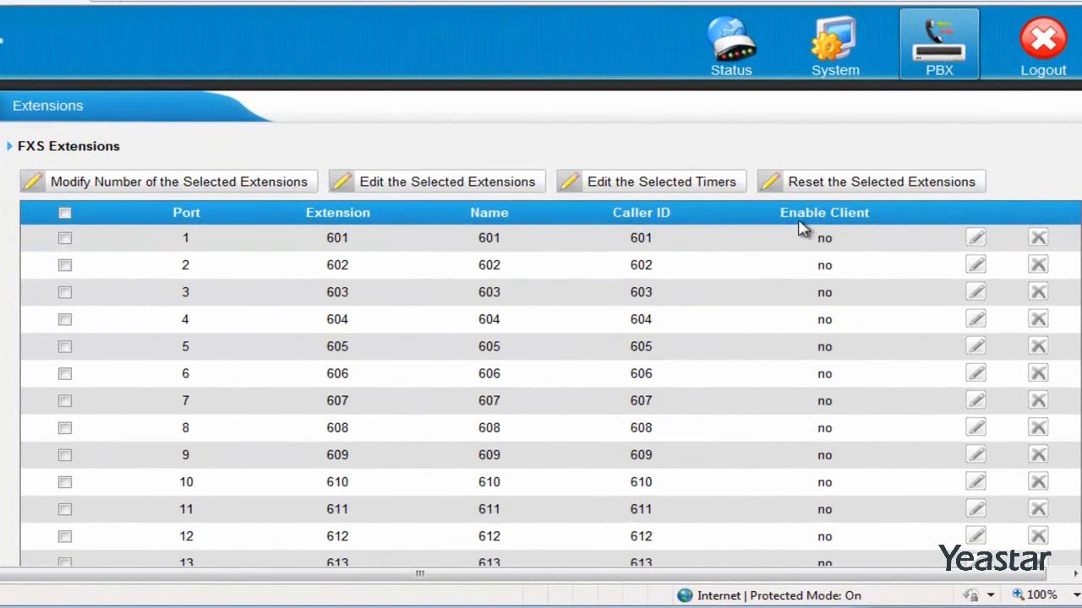
pyautogui.click(975, 237)
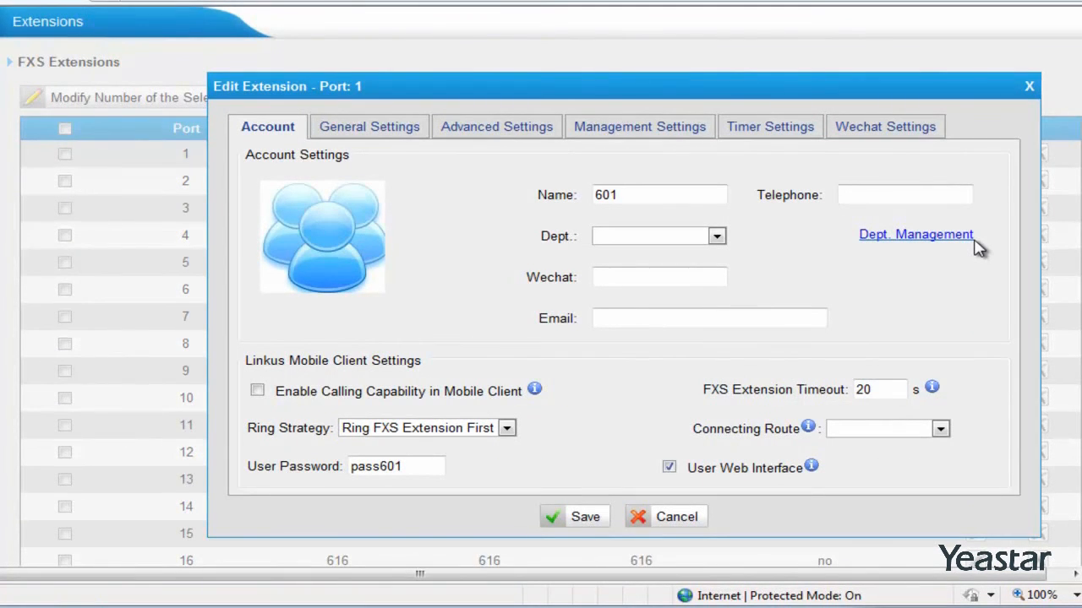
pyautogui.click(676, 516)
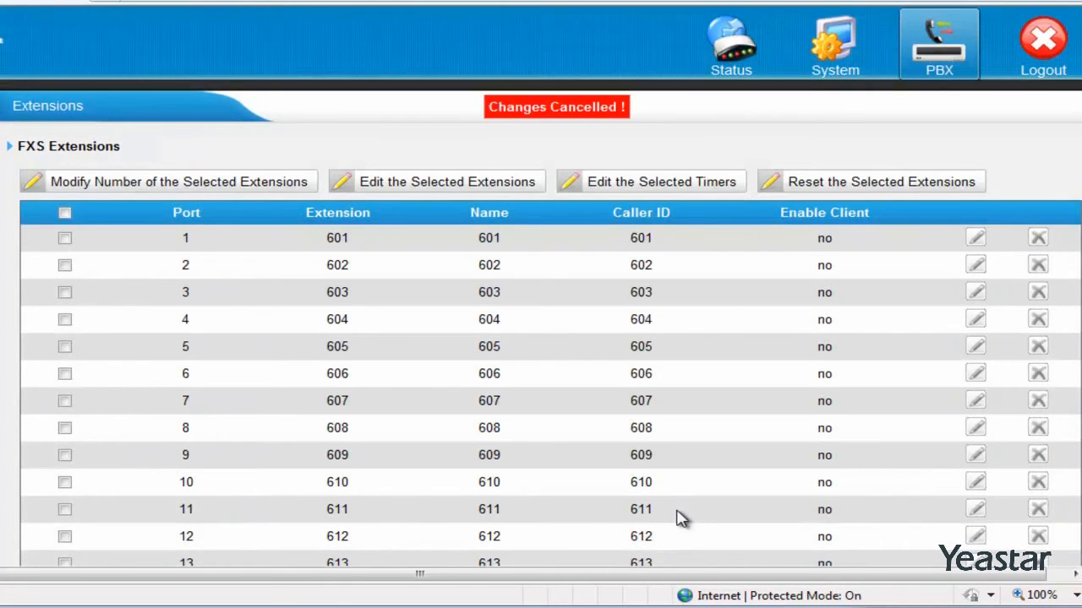
pyautogui.moveTo(76, 218)
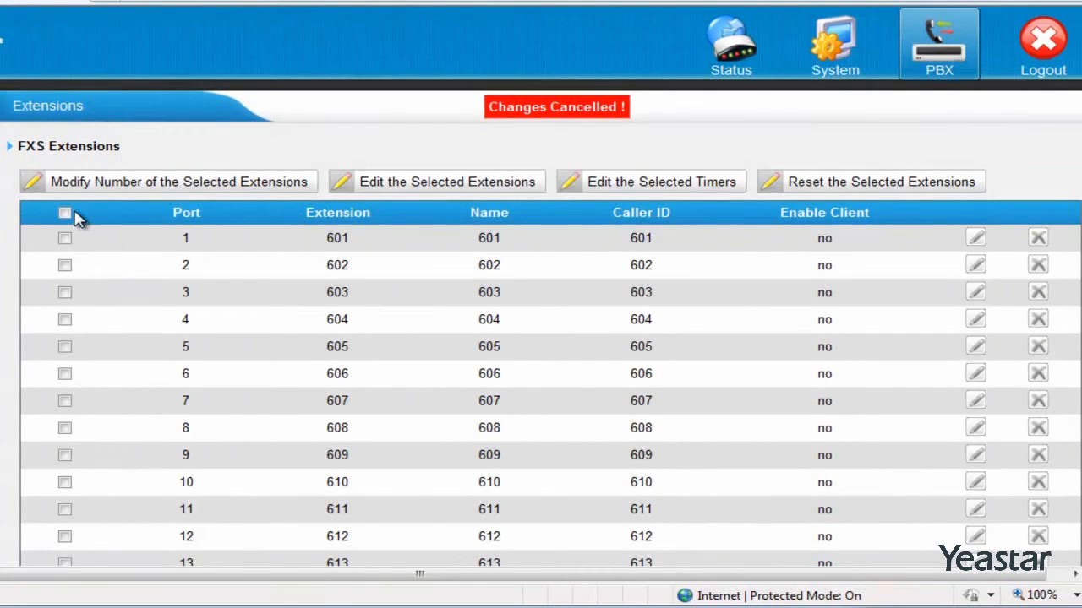
# Step: Select all FXS extensions, renumber them starting at 8001, and apply the change
pyautogui.click(65, 213)
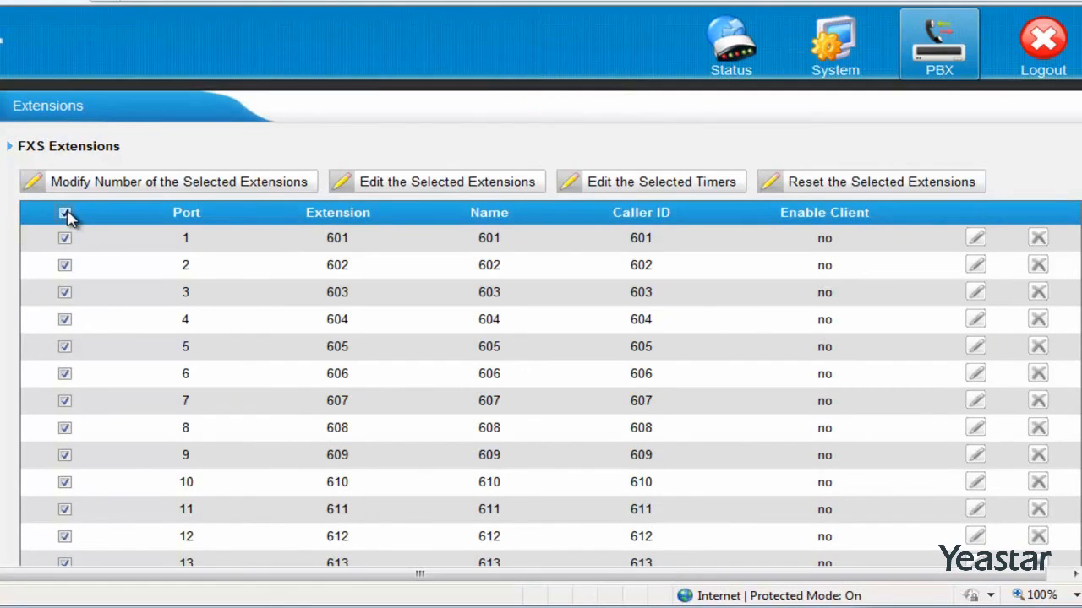
pyautogui.moveTo(118, 192)
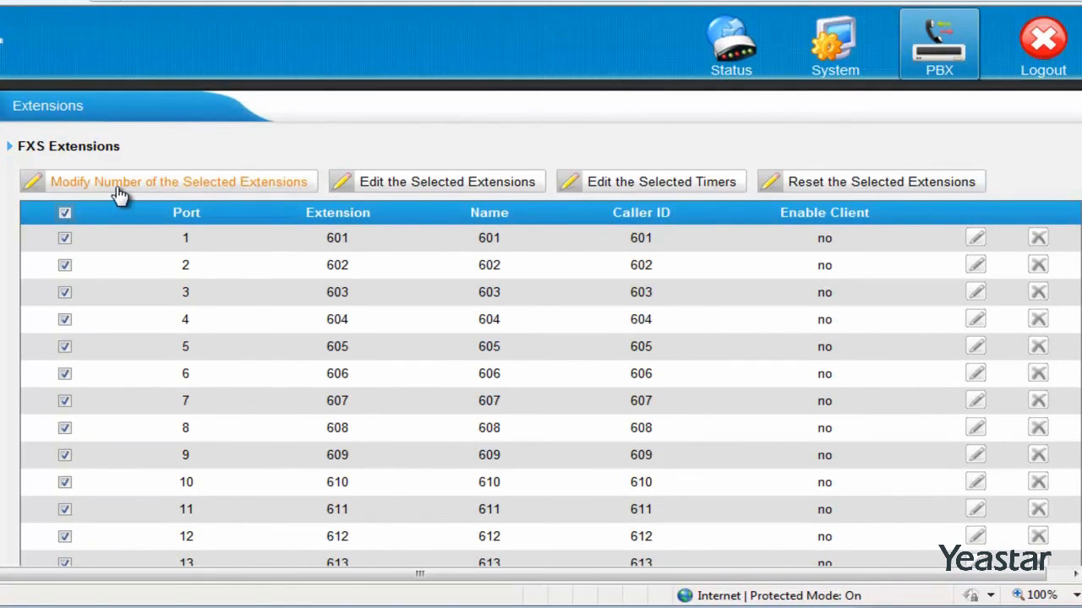
pyautogui.click(167, 181)
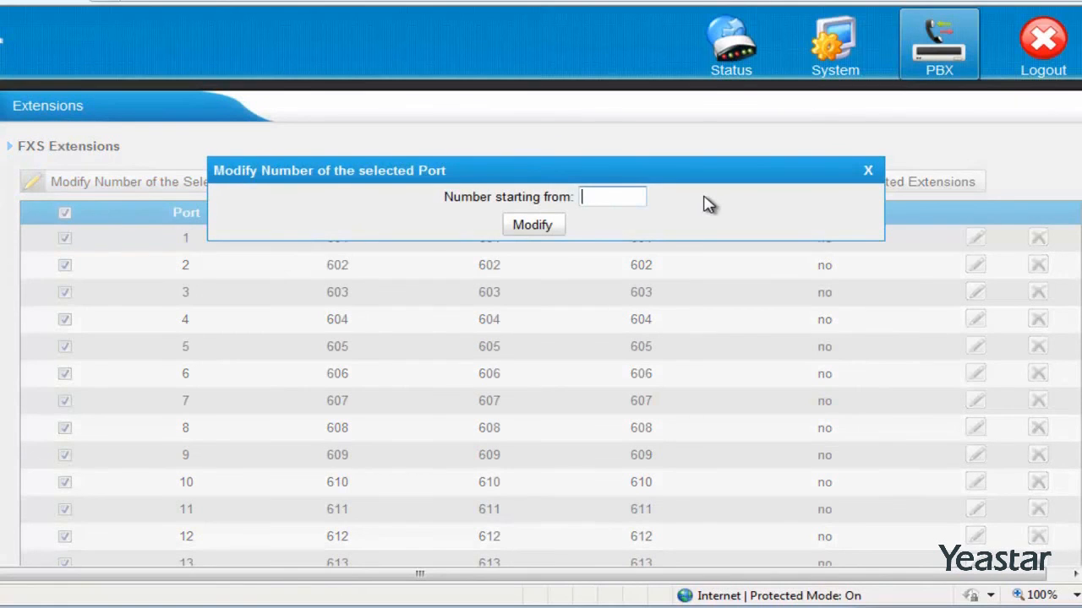
pyautogui.write('8001')
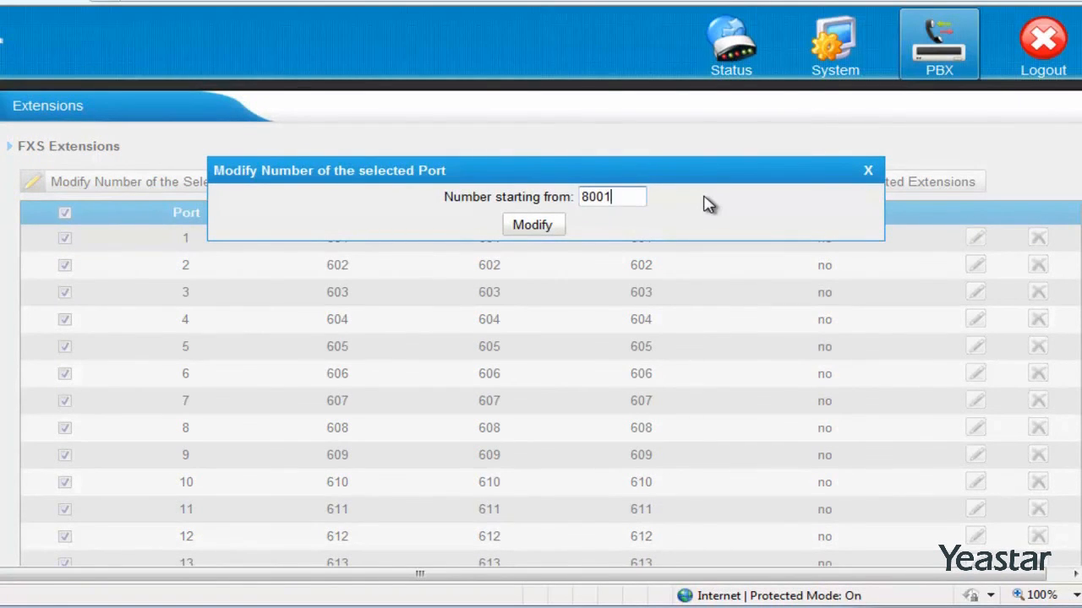
pyautogui.moveTo(532, 228)
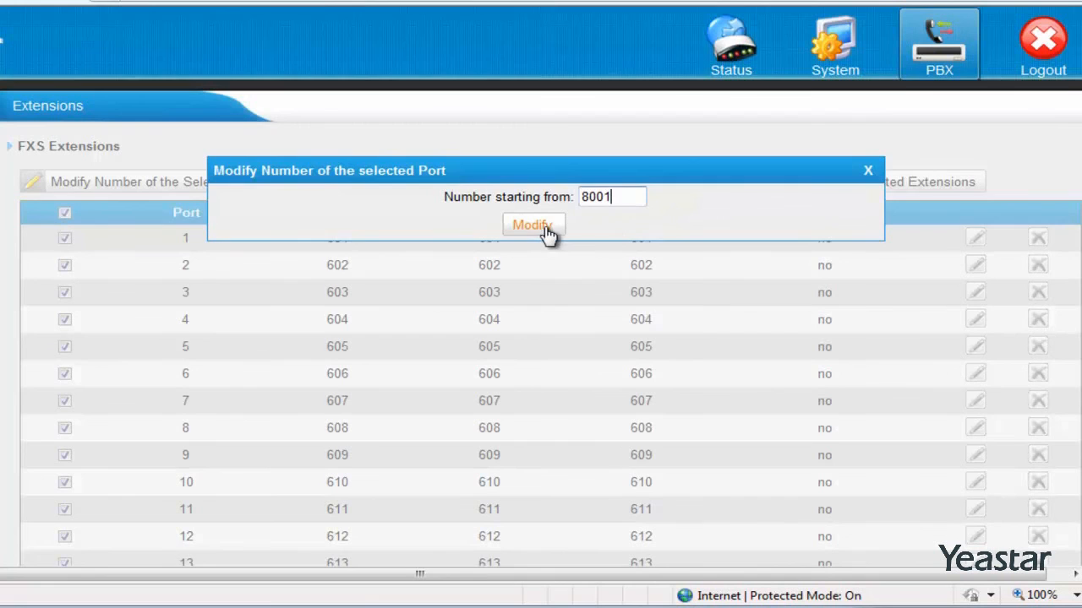
pyautogui.click(533, 225)
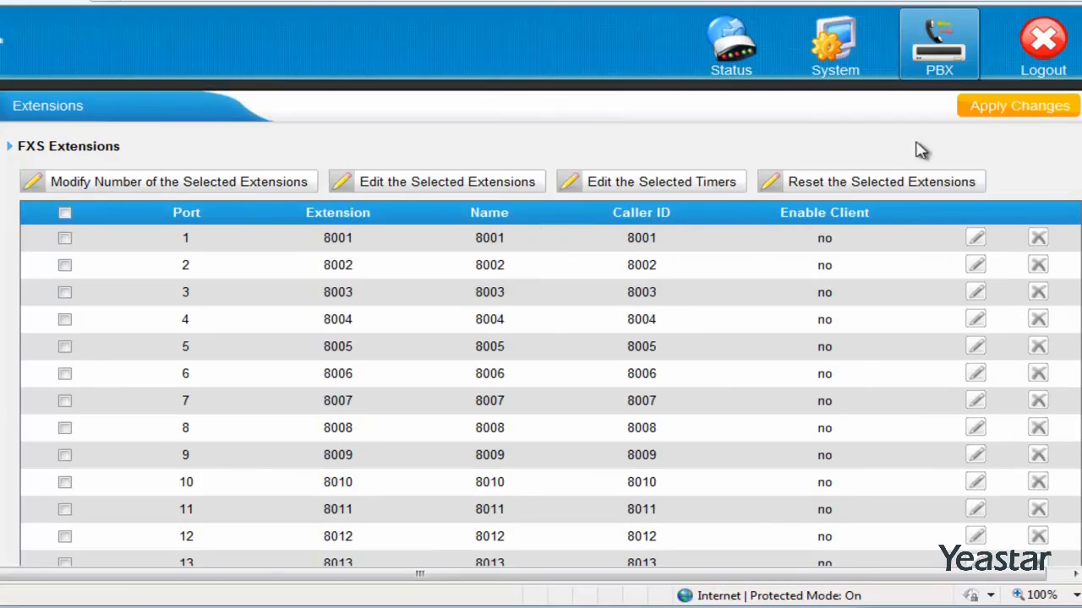
pyautogui.click(1018, 105)
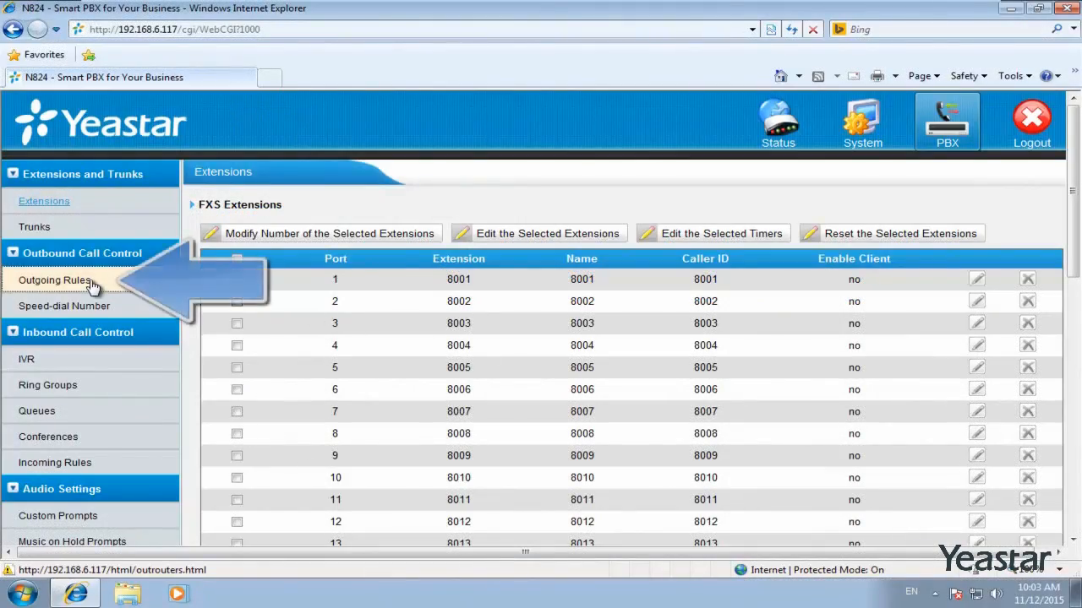
# Step: In Outgoing Rules, edit the Default route, setting dial pattern X. with Strip cleared
pyautogui.click(55, 280)
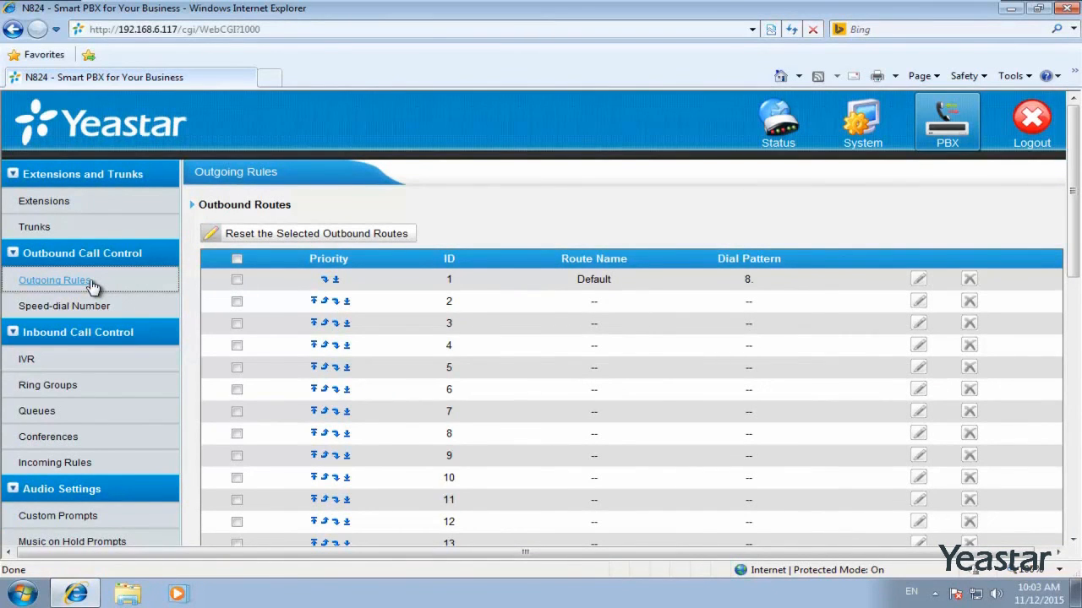
pyautogui.moveTo(655, 302)
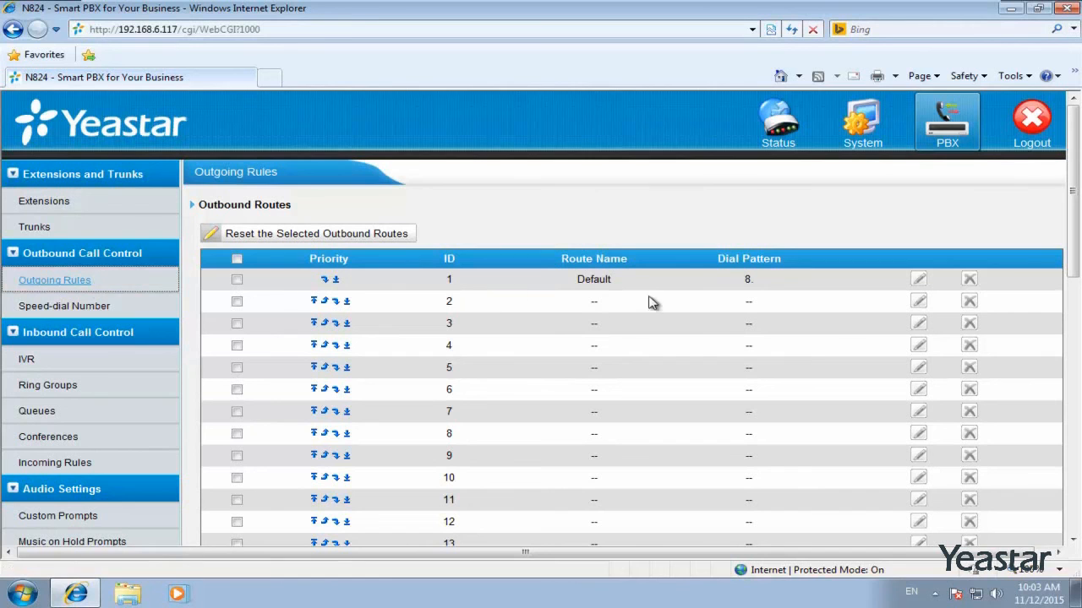
pyautogui.click(917, 279)
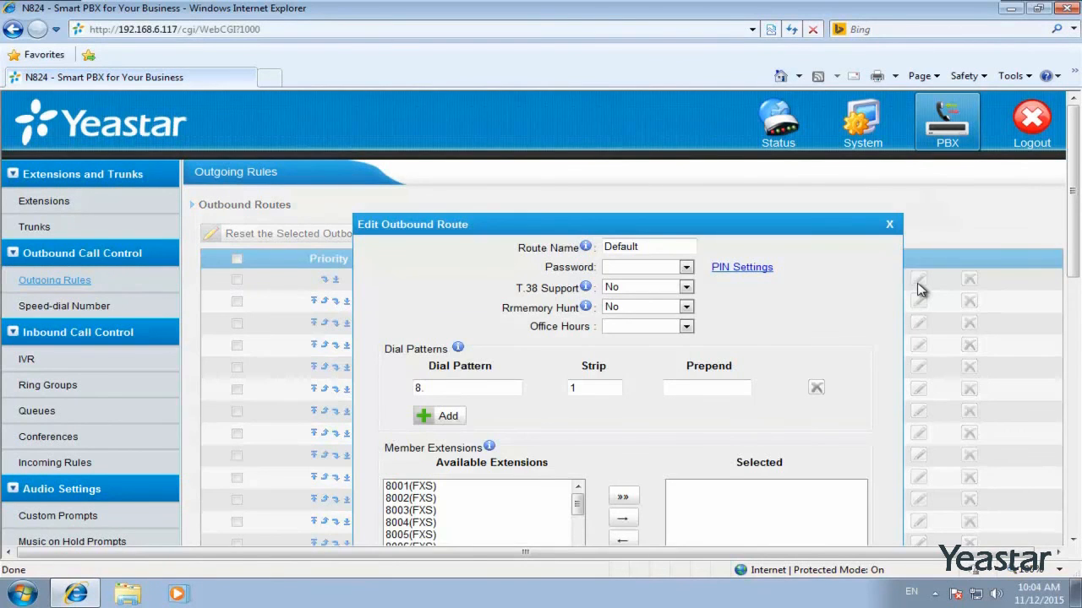
pyautogui.scroll(-3)
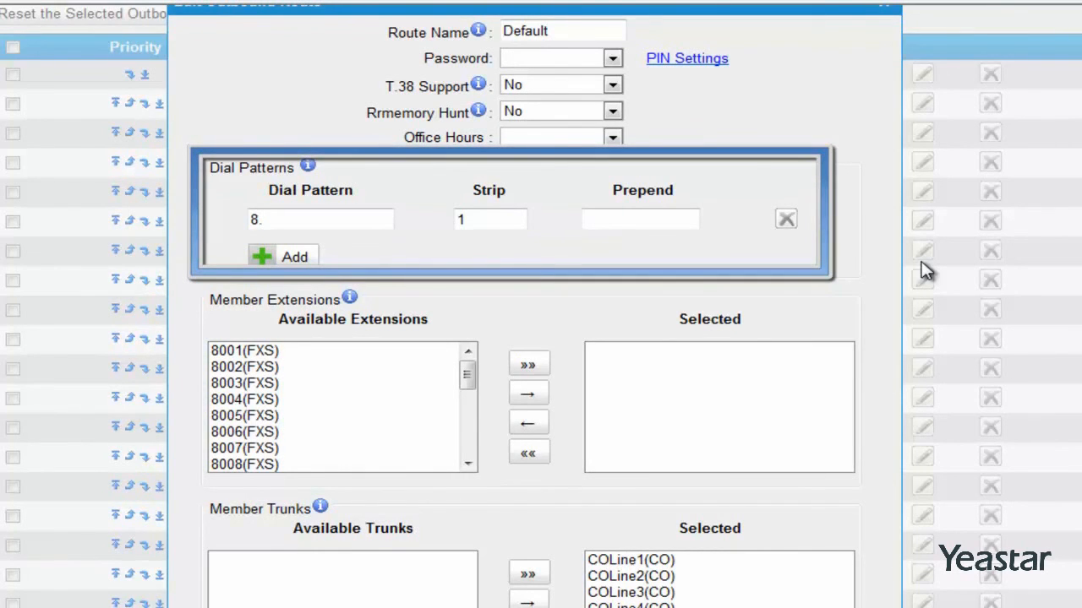
pyautogui.moveTo(761, 266)
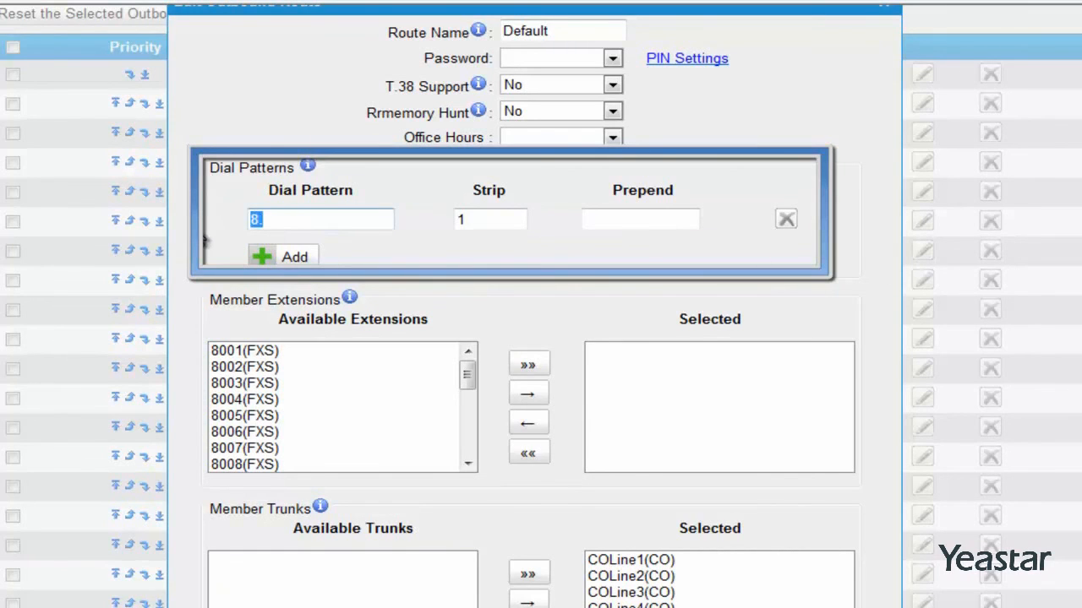
pyautogui.write('X.')
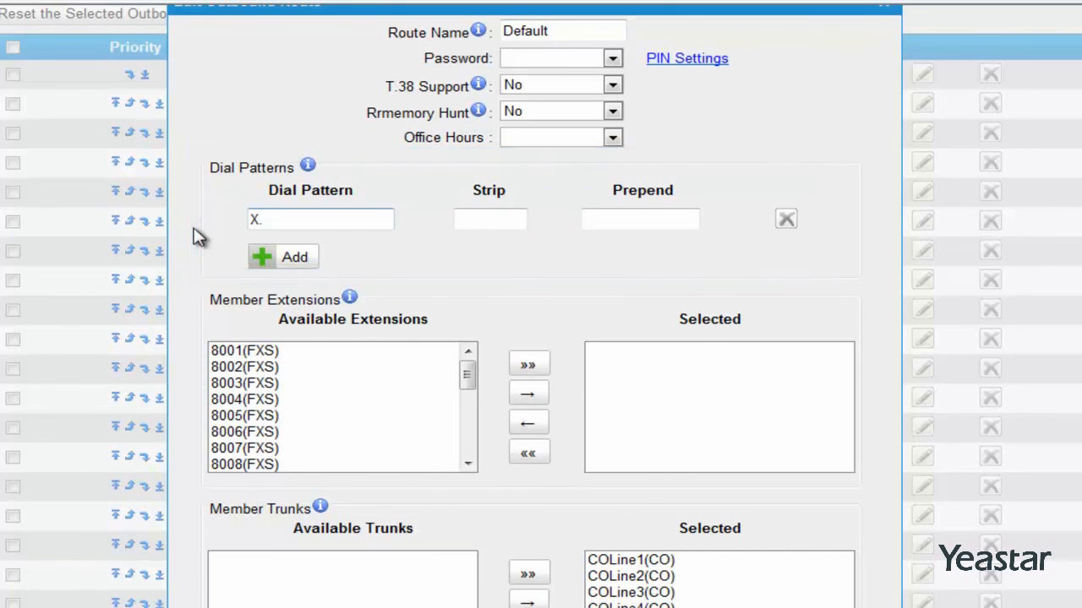
pyautogui.scroll(-3)
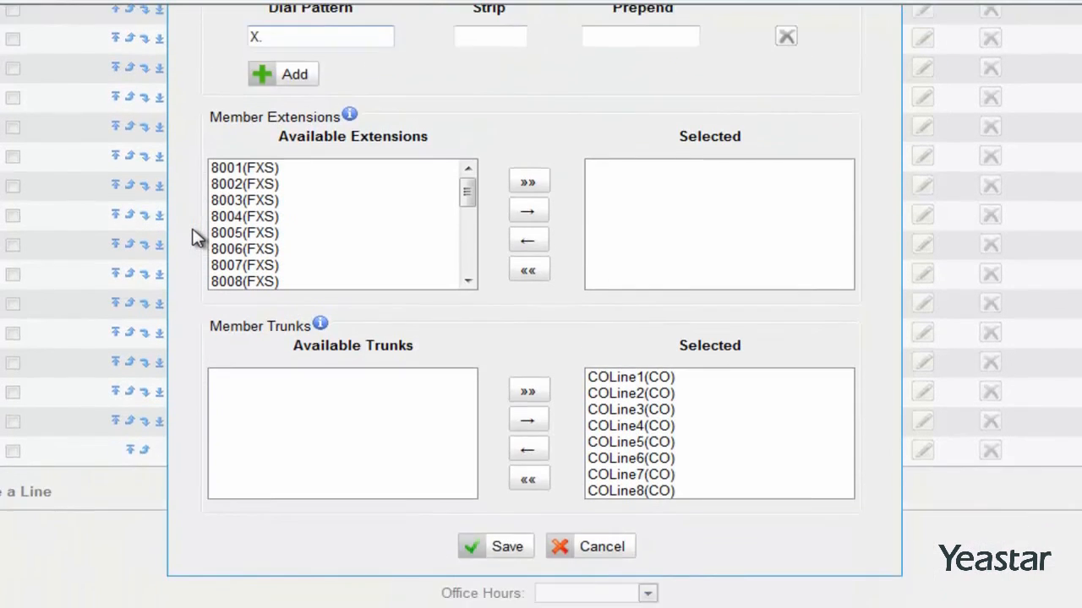
# Step: Move all extensions into the Default outbound route's Selected members, then save and apply
pyautogui.scroll(-3)
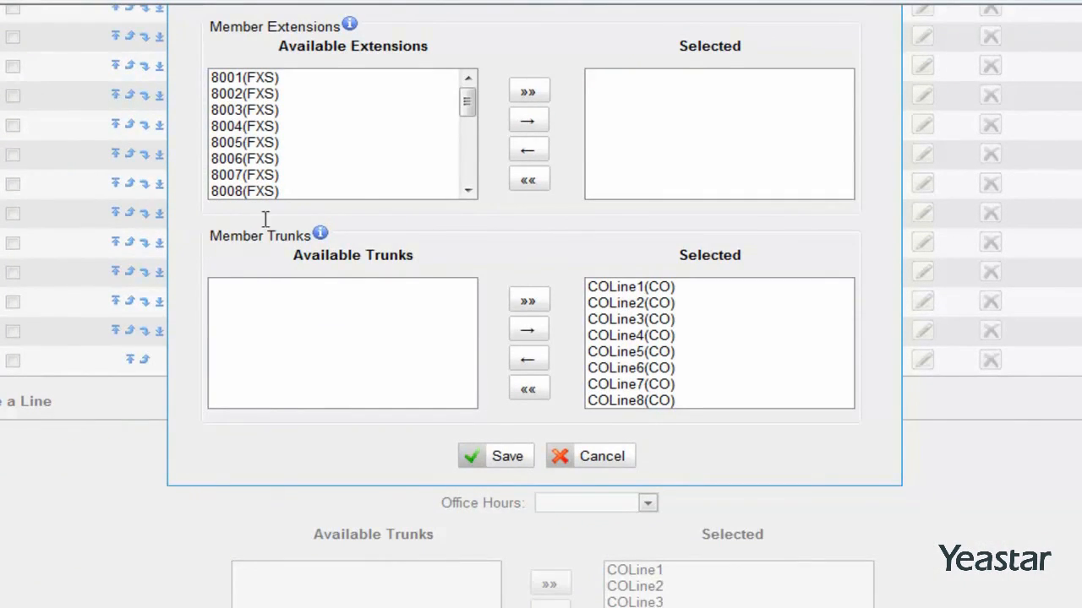
pyautogui.click(528, 88)
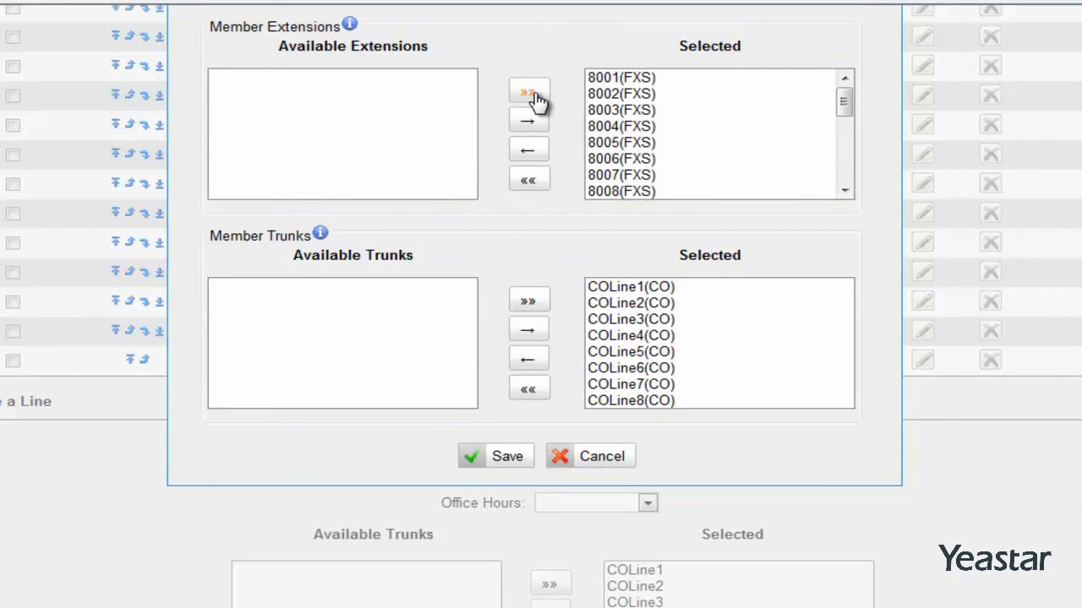
pyautogui.moveTo(529, 300)
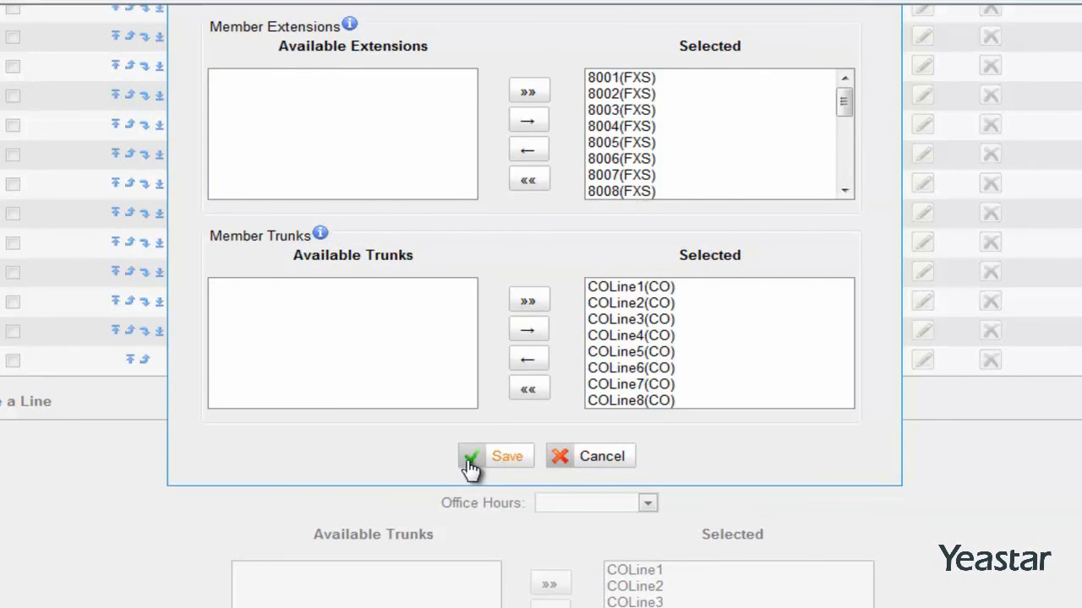
pyautogui.click(496, 456)
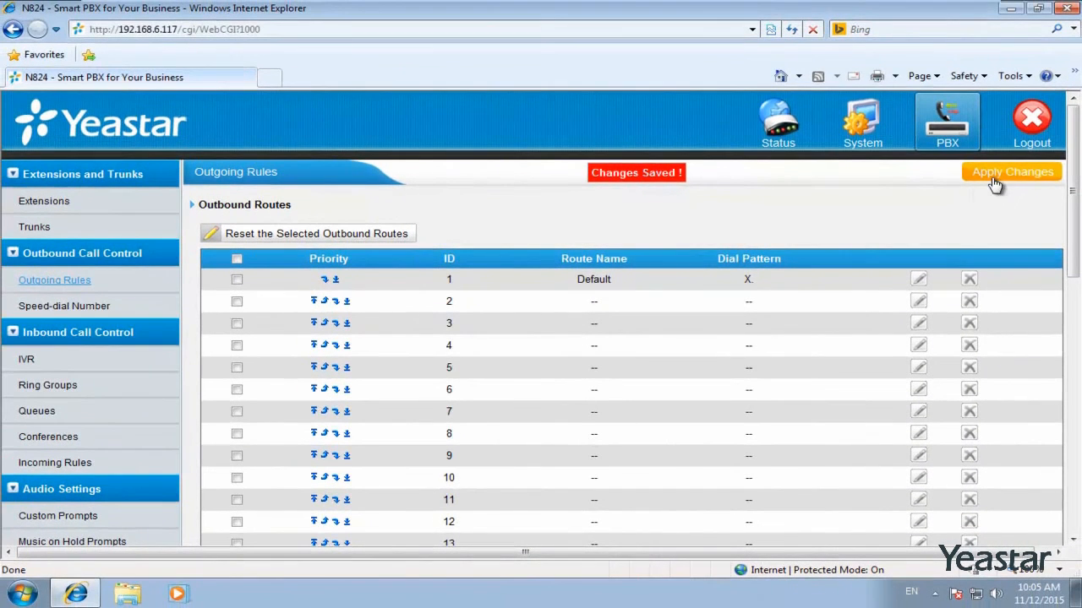
pyautogui.click(1011, 172)
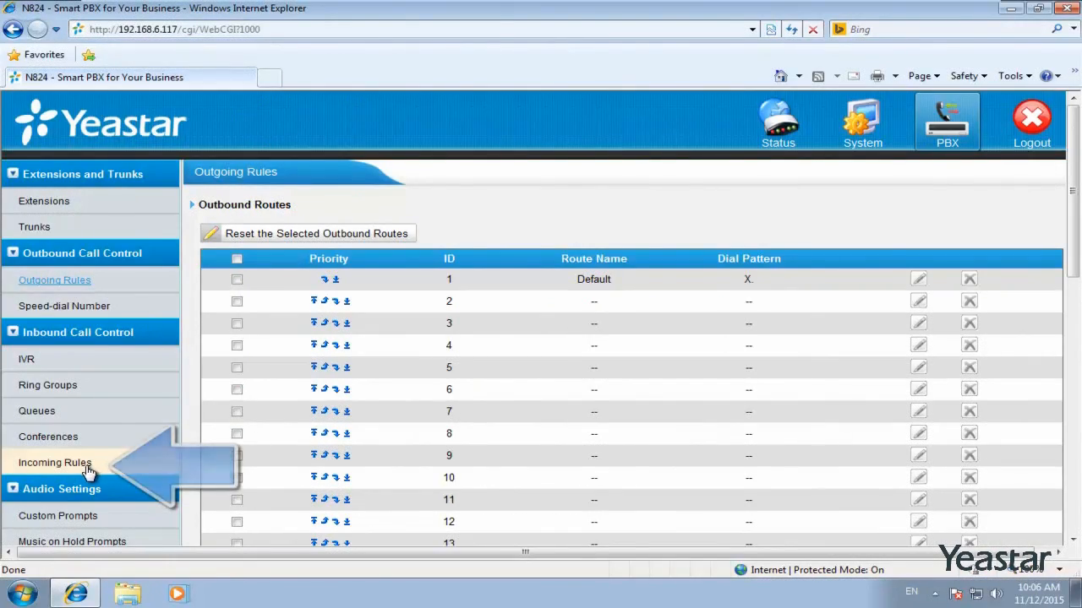
# Step: Edit the Default incoming route and move all eight CO lines to Selected trunks
pyautogui.click(54, 463)
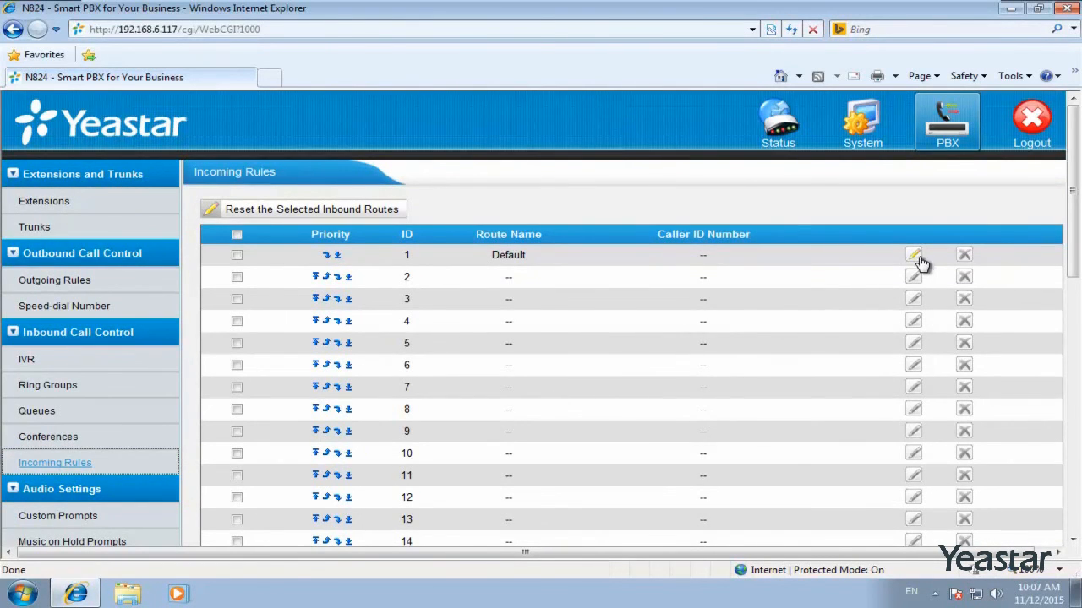
pyautogui.click(912, 254)
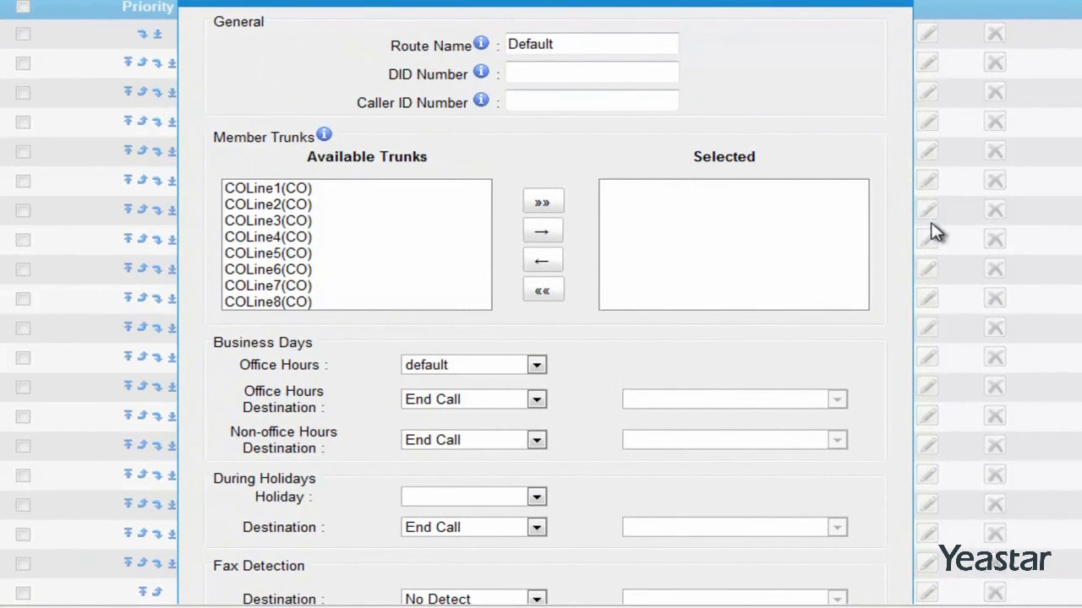
pyautogui.moveTo(543, 217)
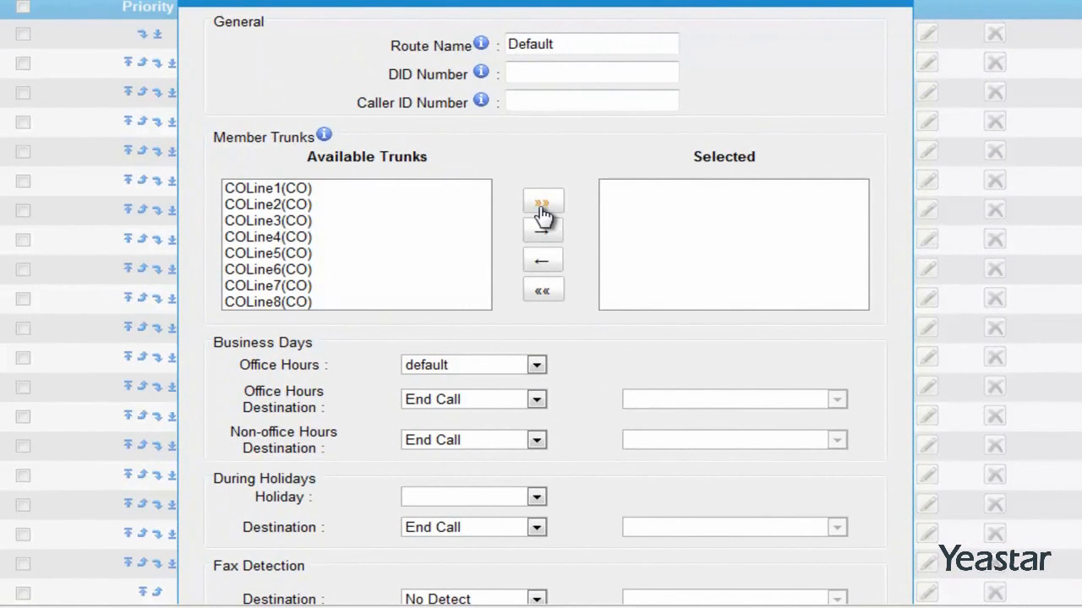
pyautogui.click(542, 214)
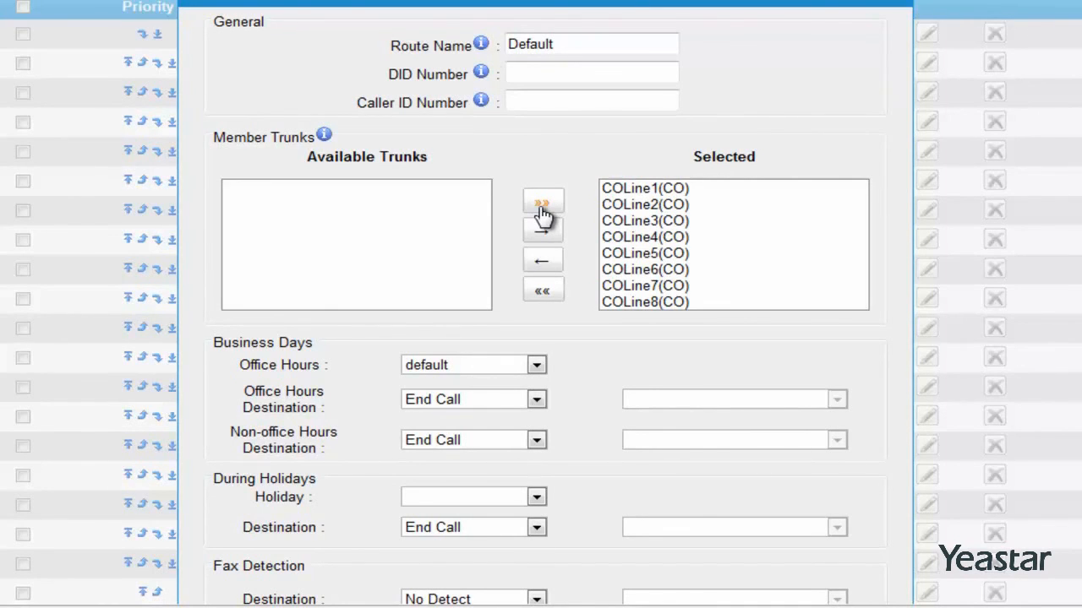
pyautogui.scroll(-3)
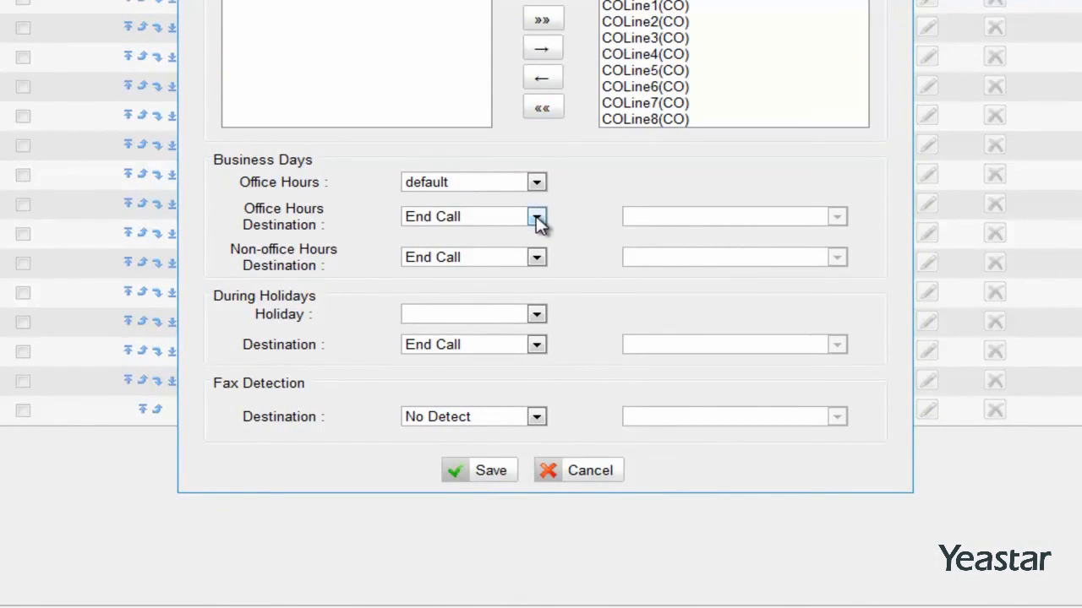
# Step: Set the Default inbound route's office-hours destination to Extension 8001
pyautogui.click(536, 216)
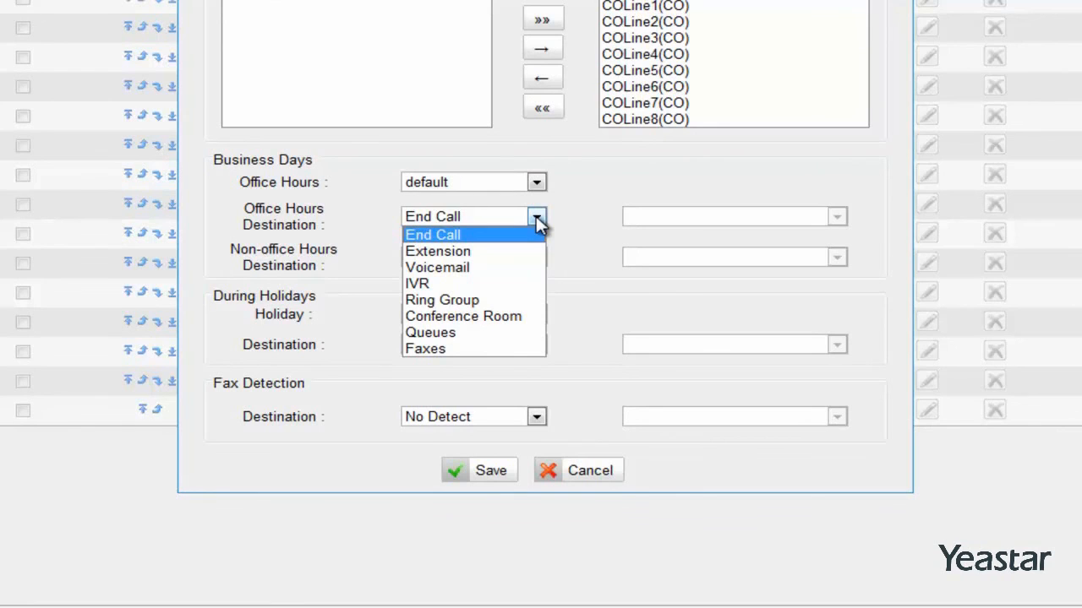
pyautogui.moveTo(516, 254)
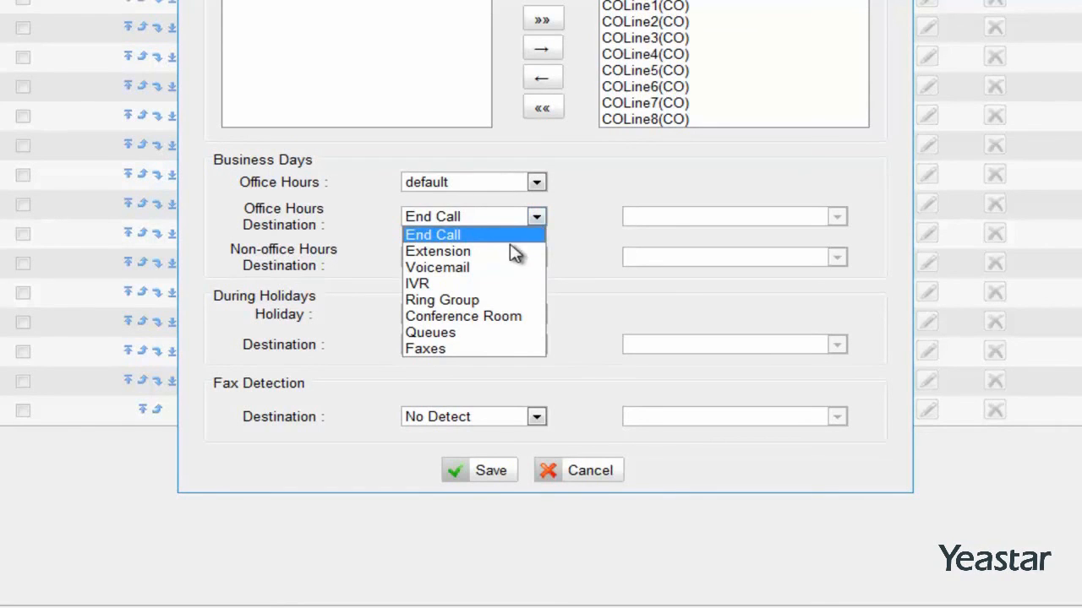
pyautogui.click(438, 251)
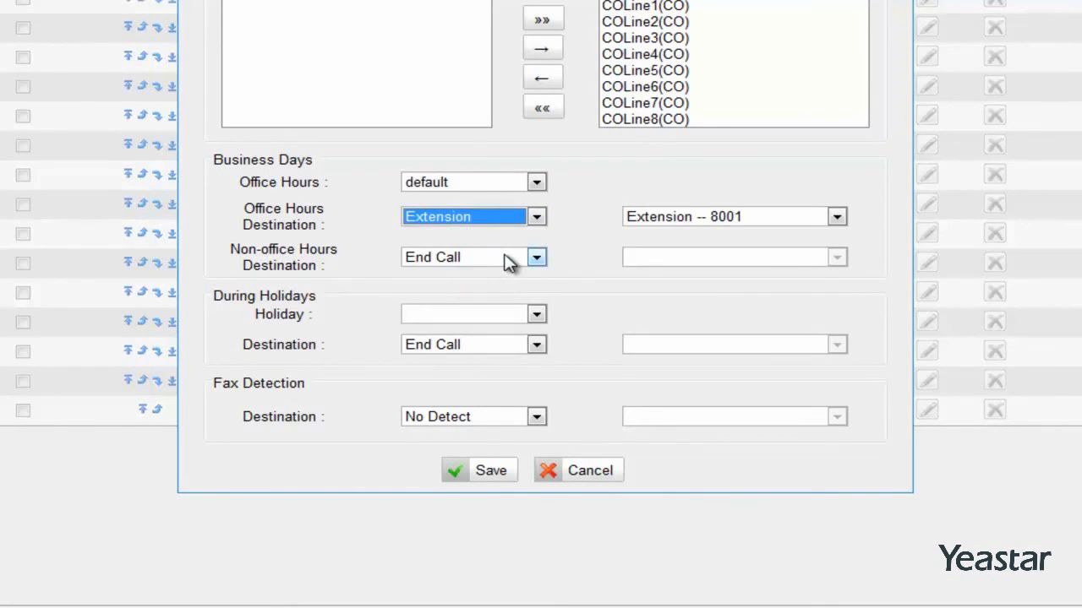
pyautogui.click(836, 216)
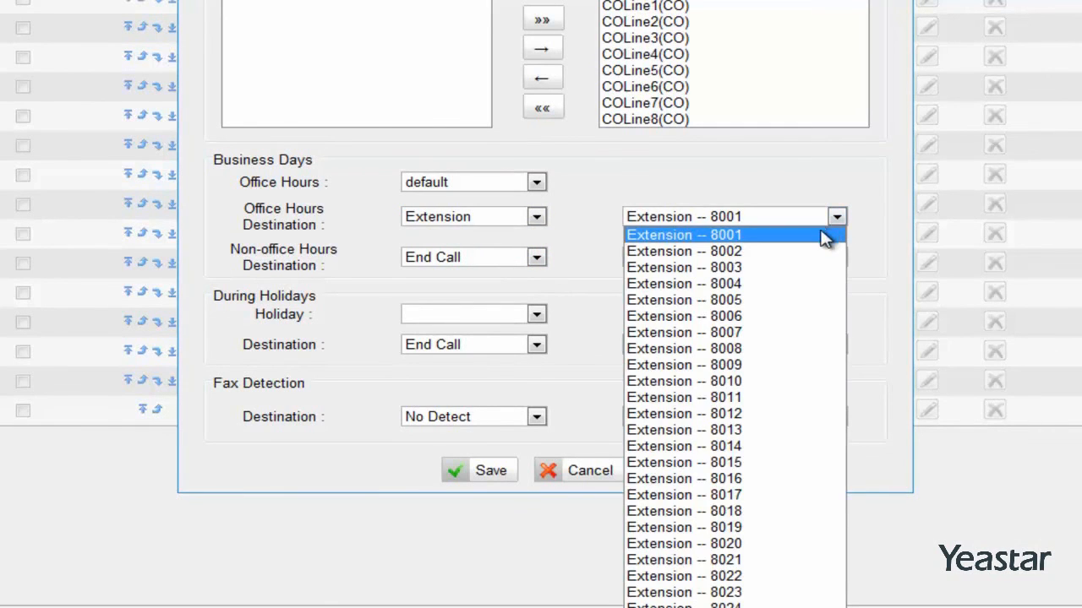
pyautogui.click(683, 234)
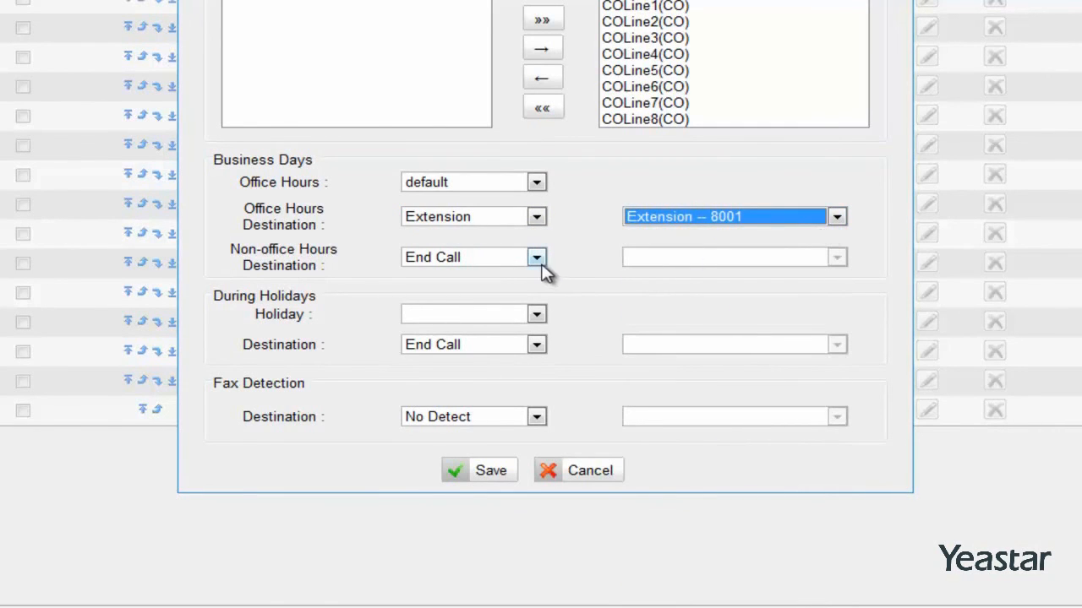
# Step: Send non-office-hours calls to Extension 8001, then save and apply the route
pyautogui.click(471, 256)
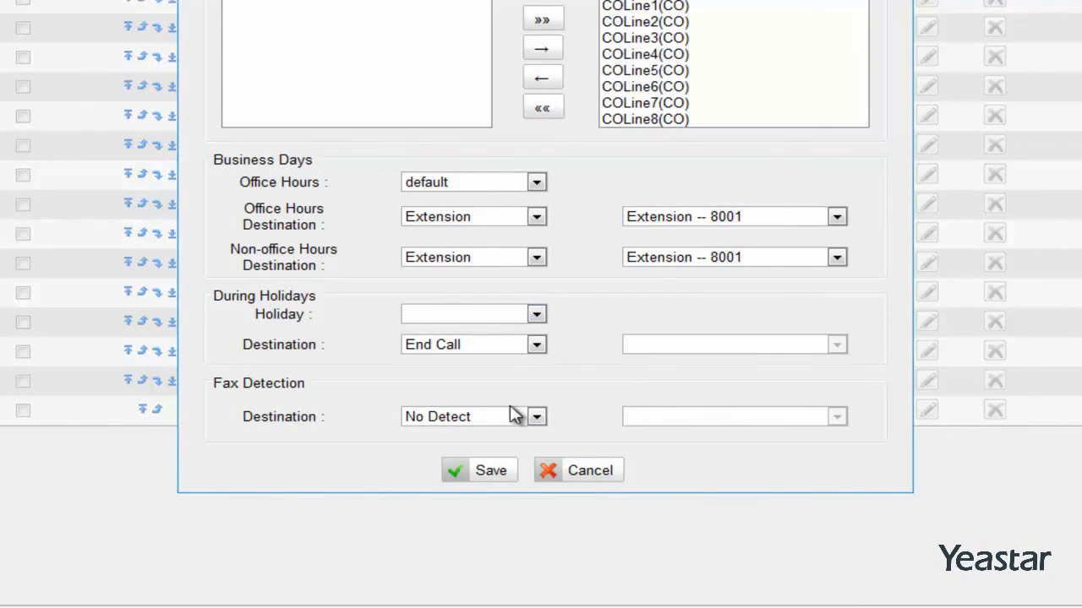
pyautogui.click(479, 470)
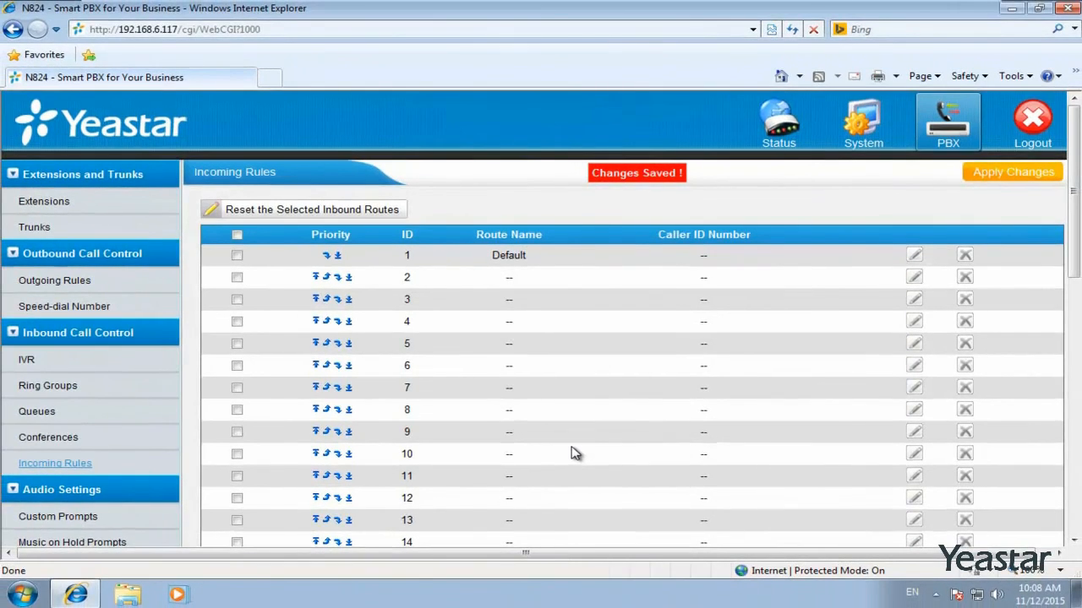
pyautogui.click(1012, 172)
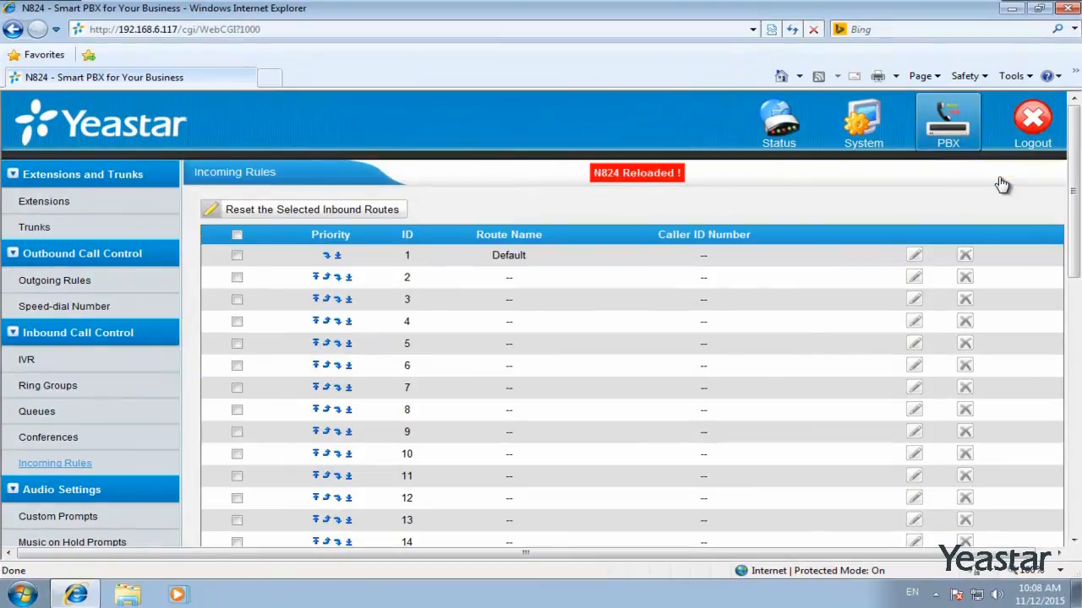